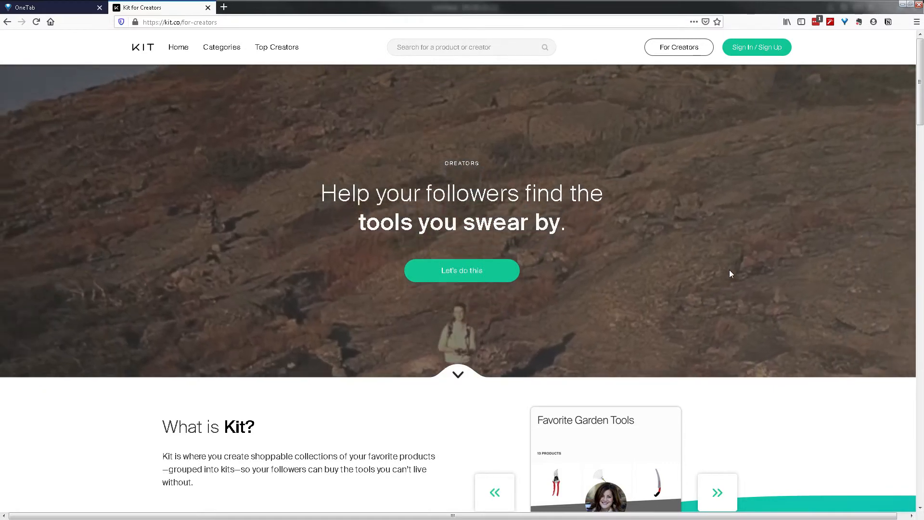
Step: Scroll the For Creators page to read the What is Kit and Why Kit sections
{"action": "scroll", "scroll_direction": "down", "scroll_amount": 3}
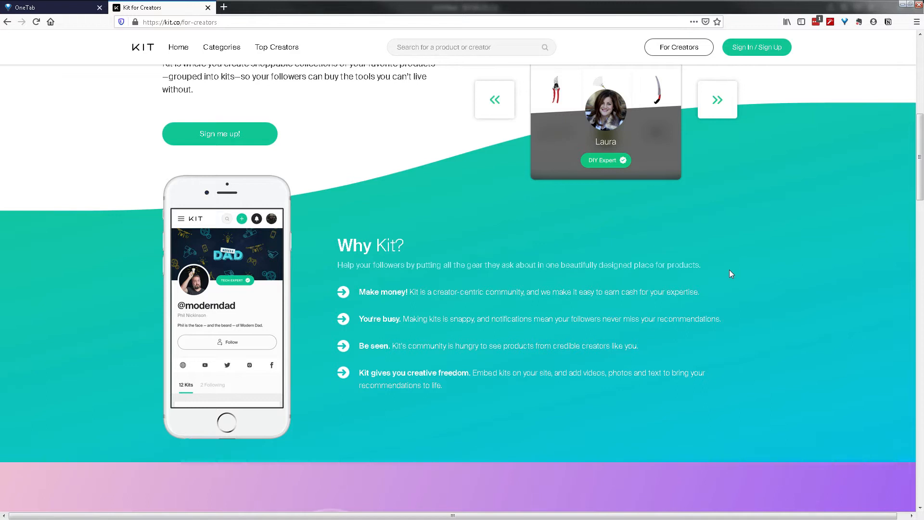
{"action": "mouse_move", "coordinate": [733, 264]}
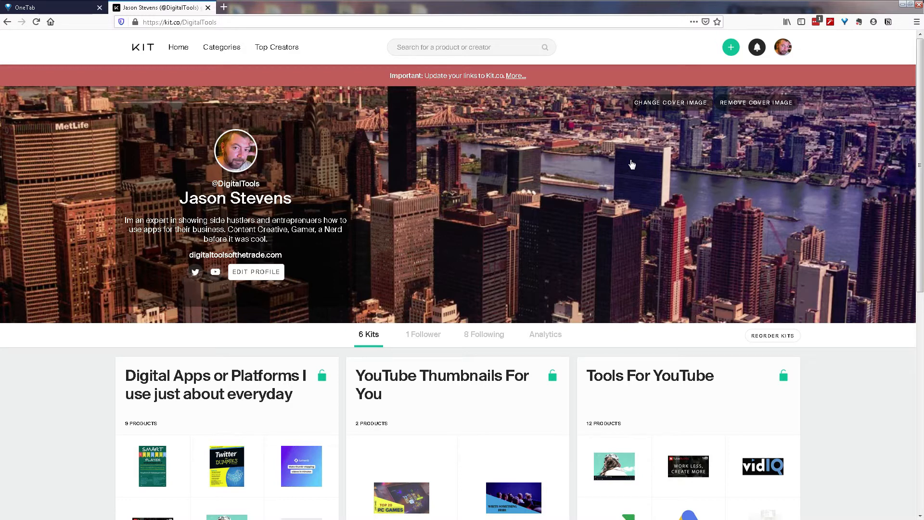
{"action": "mouse_move", "coordinate": [783, 48]}
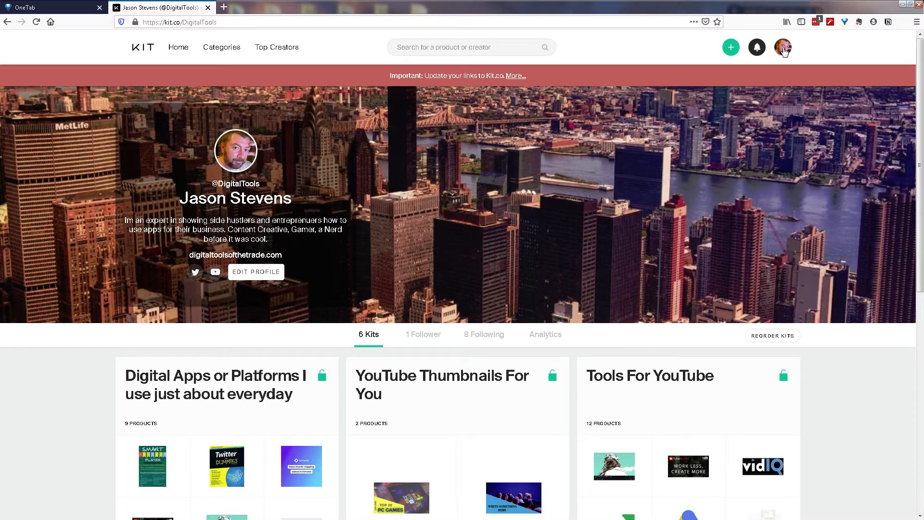
{"action": "mouse_move", "coordinate": [796, 55]}
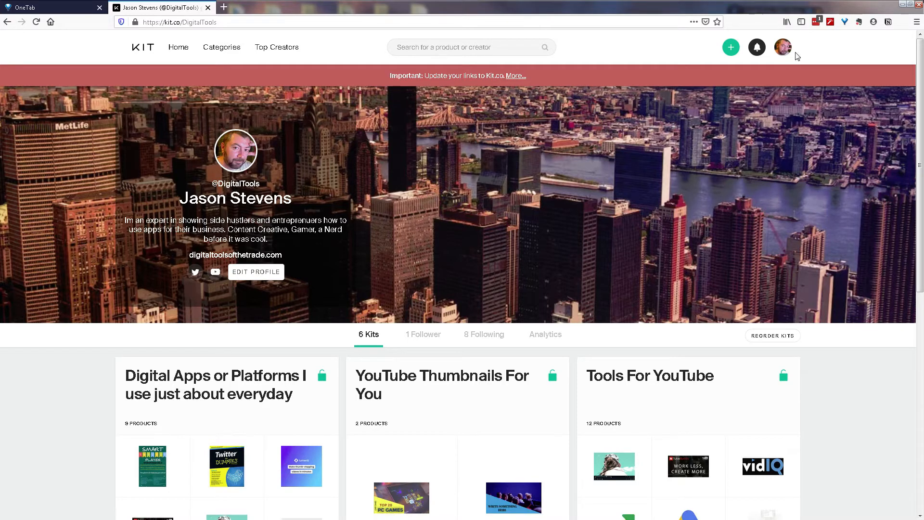
{"action": "mouse_move", "coordinate": [772, 47]}
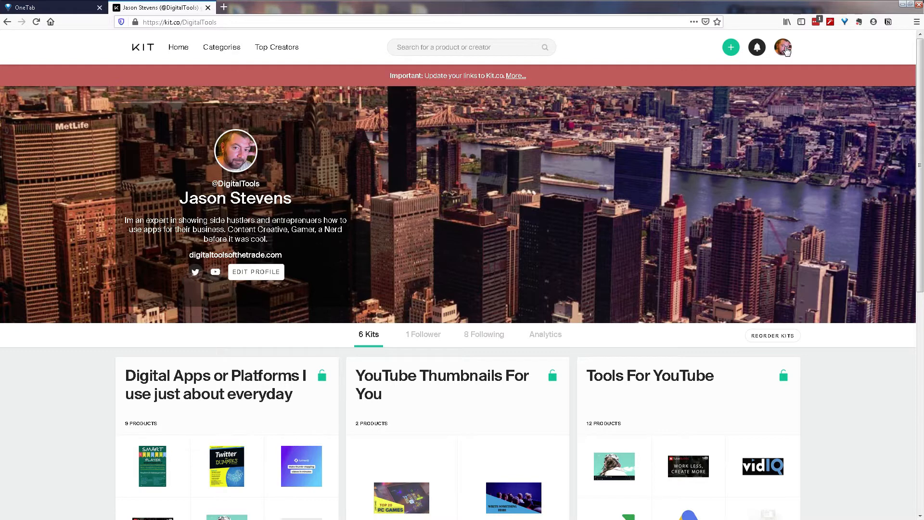
Step: Open Profile settings and review name, bio, website, social links and account deletion
{"action": "left_click", "coordinate": [256, 272]}
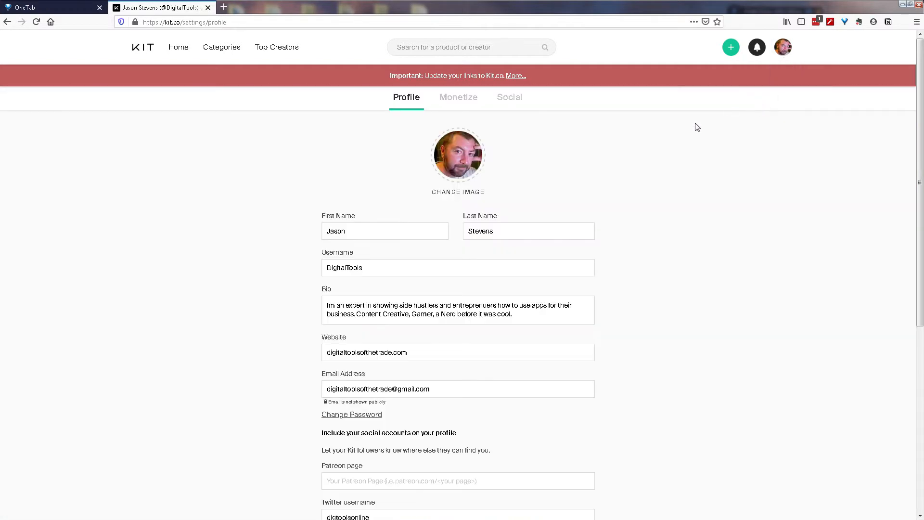
{"action": "mouse_move", "coordinate": [406, 100]}
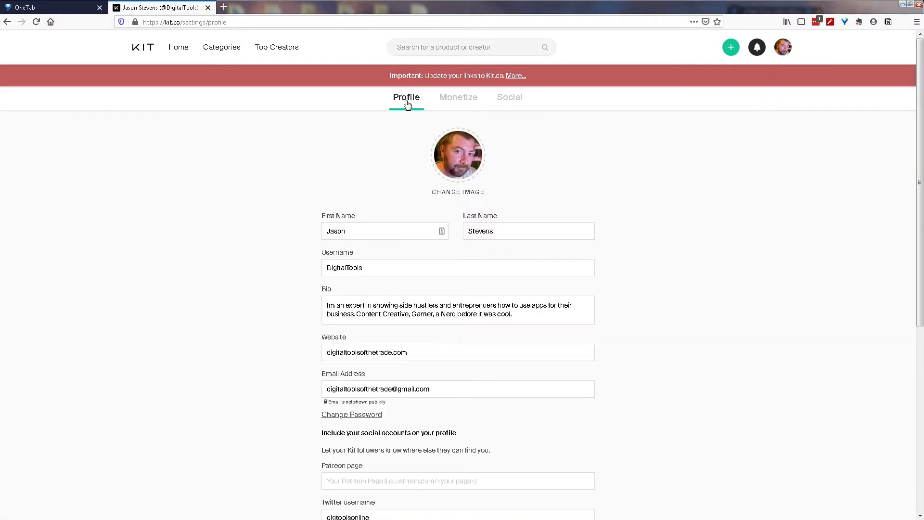
{"action": "mouse_move", "coordinate": [535, 258]}
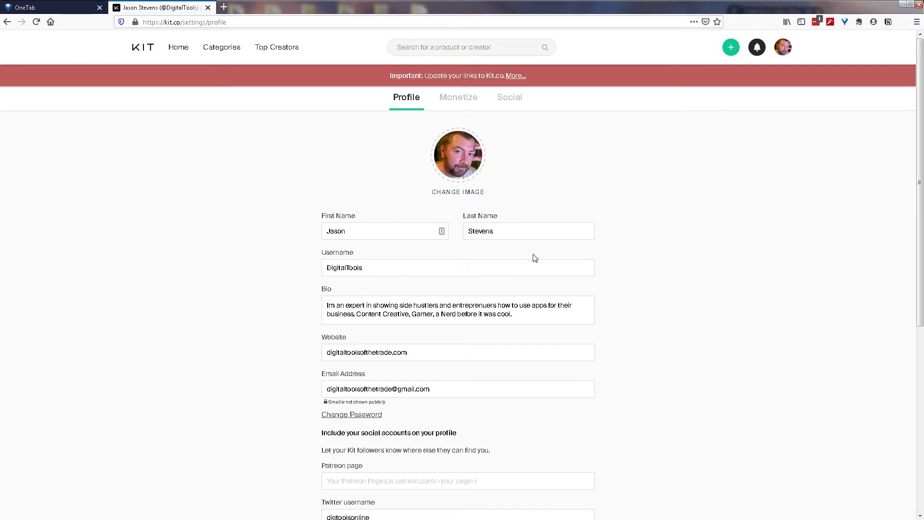
{"action": "scroll", "scroll_direction": "down", "scroll_amount": 3}
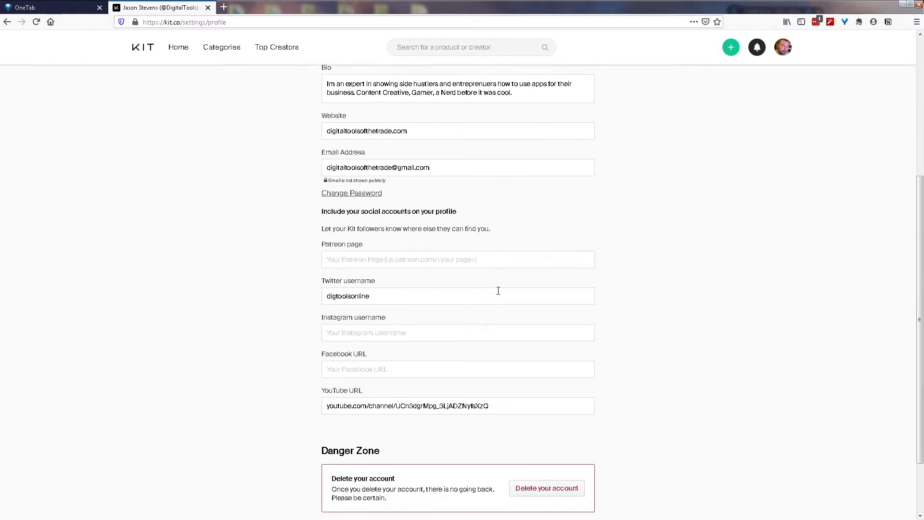
{"action": "scroll", "scroll_direction": "down", "scroll_amount": 3}
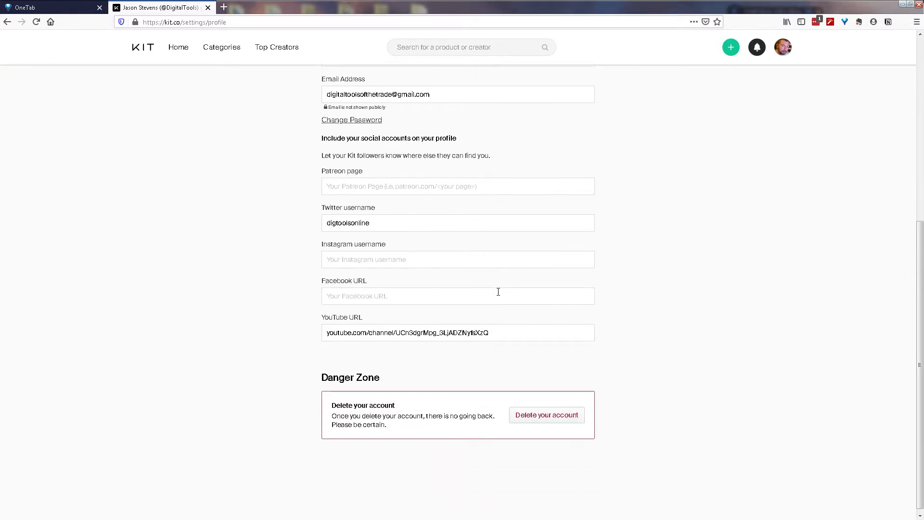
{"action": "mouse_move", "coordinate": [376, 192]}
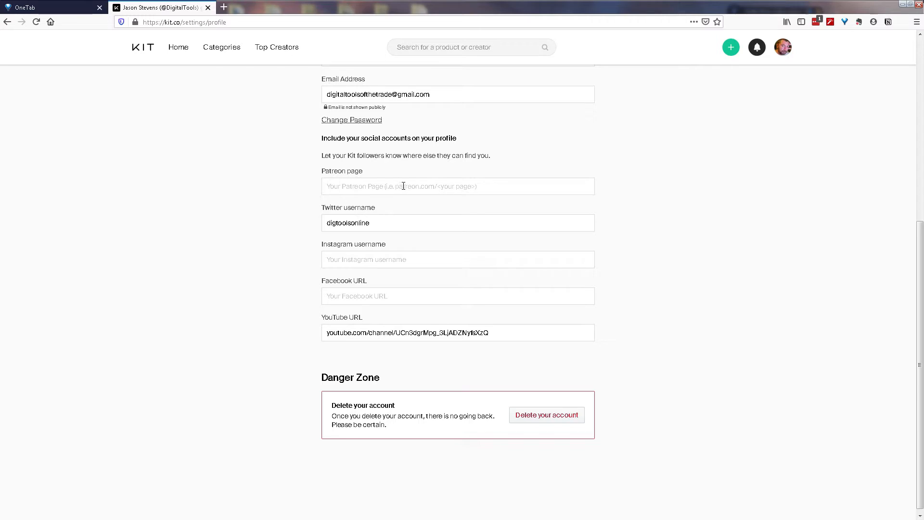
{"action": "mouse_move", "coordinate": [500, 249]}
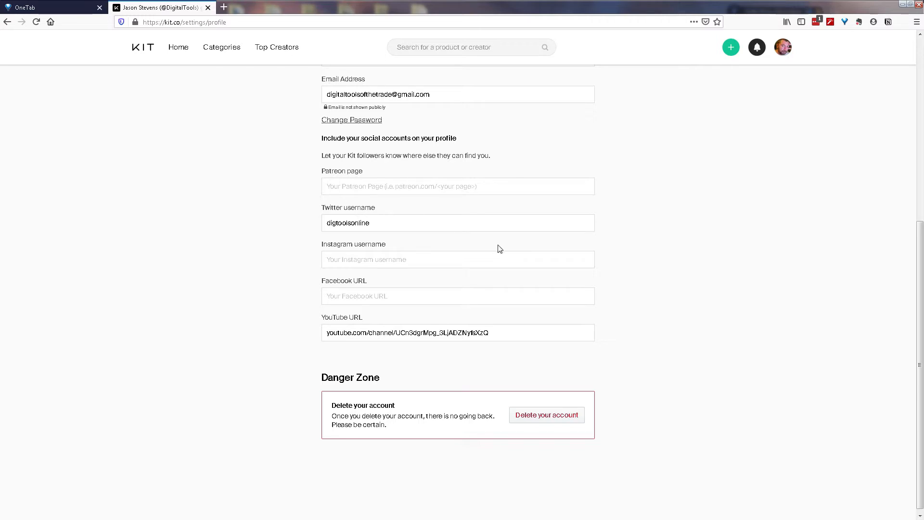
{"action": "scroll", "scroll_direction": "up", "scroll_amount": 3}
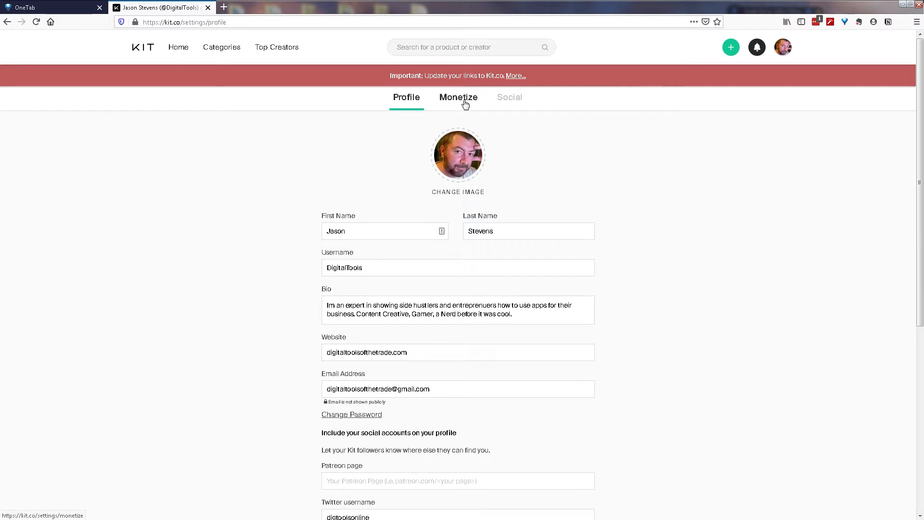
Step: Show the Monetize settings with the Amazon section's US tracking ID expanded
{"action": "left_click", "coordinate": [458, 97]}
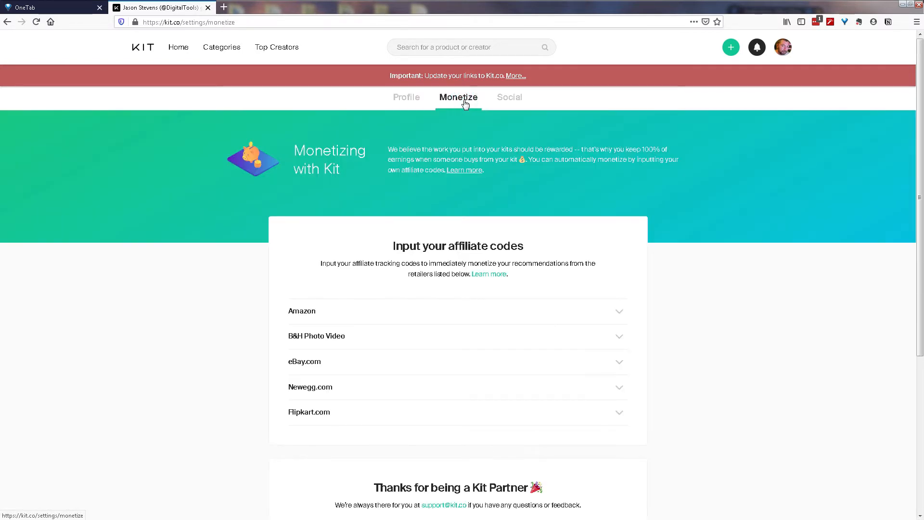
{"action": "mouse_move", "coordinate": [312, 324]}
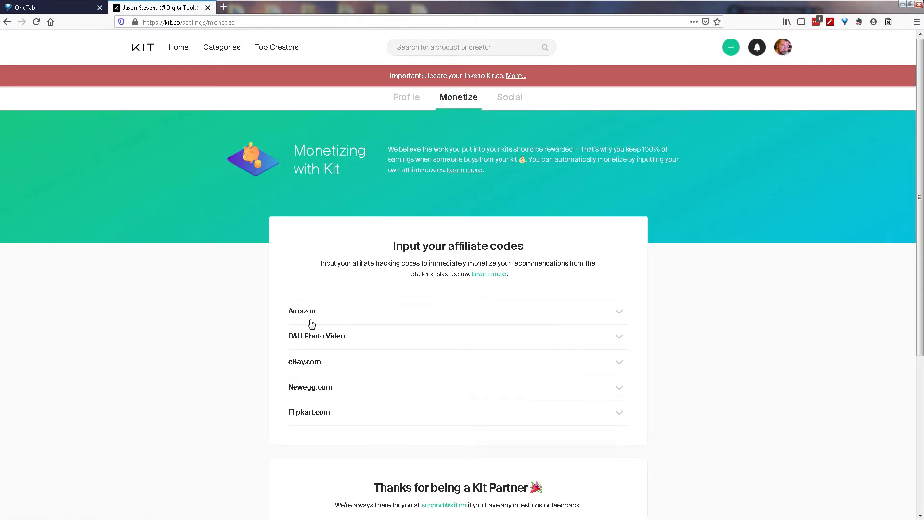
{"action": "mouse_move", "coordinate": [267, 454]}
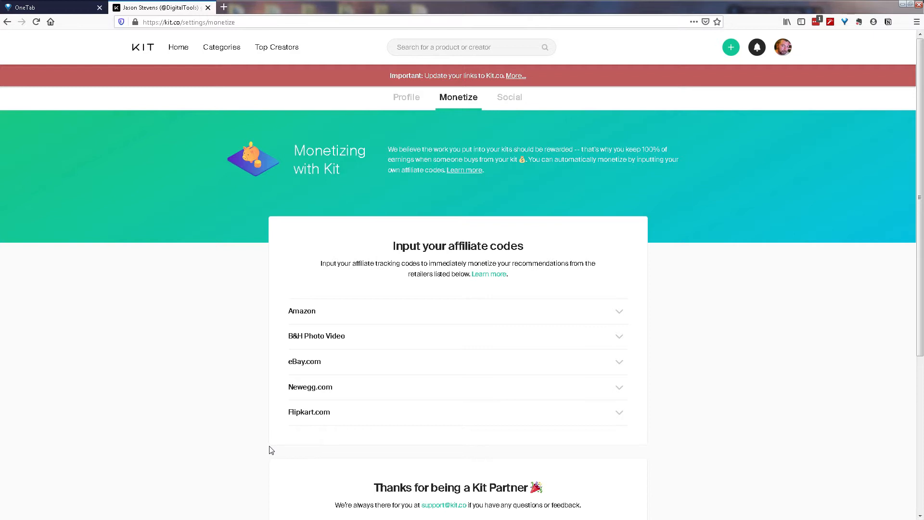
{"action": "mouse_move", "coordinate": [397, 401]}
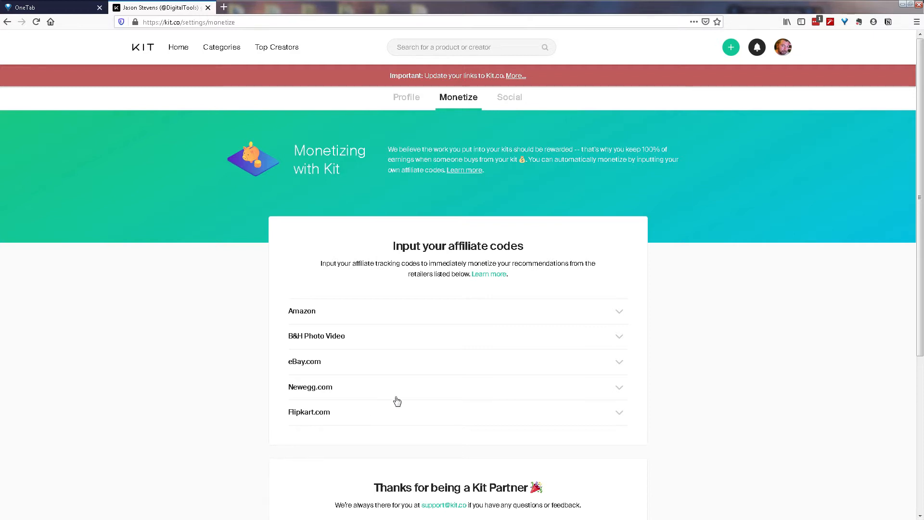
{"action": "left_click", "coordinate": [618, 310]}
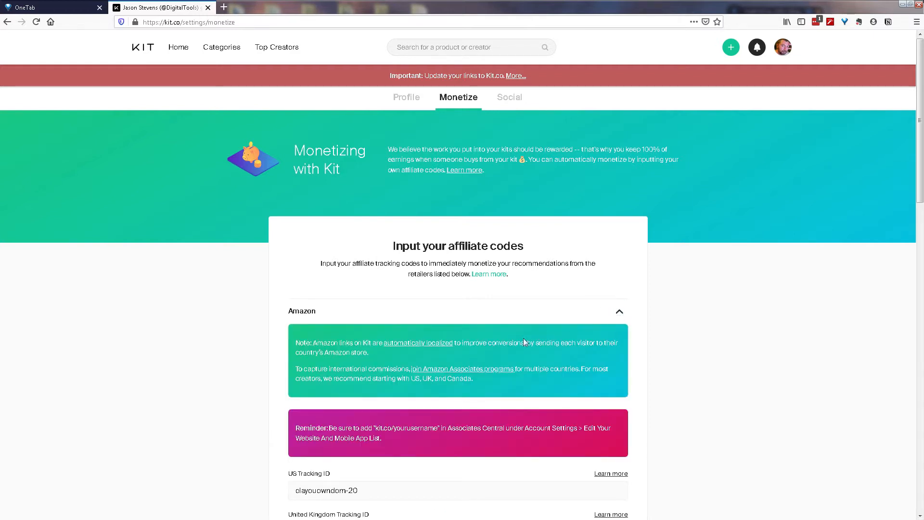
{"action": "scroll", "scroll_direction": "down", "scroll_amount": 3}
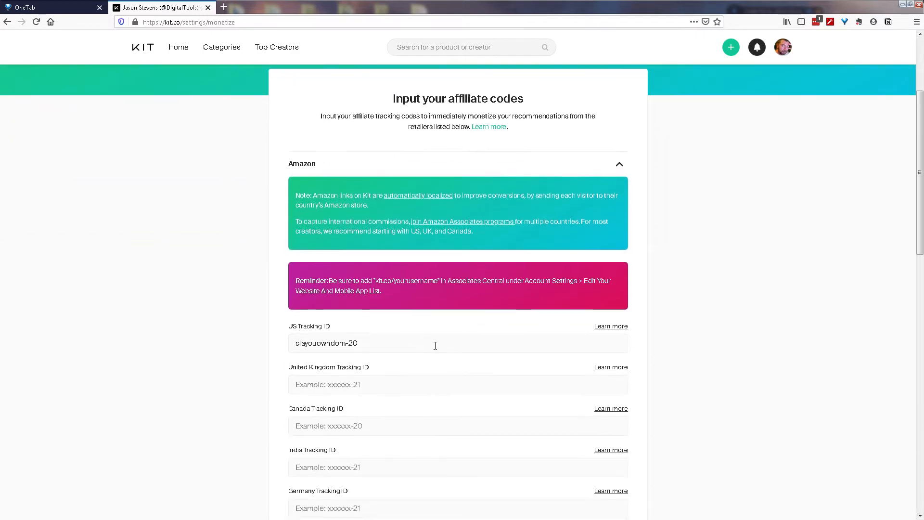
{"action": "mouse_move", "coordinate": [483, 361]}
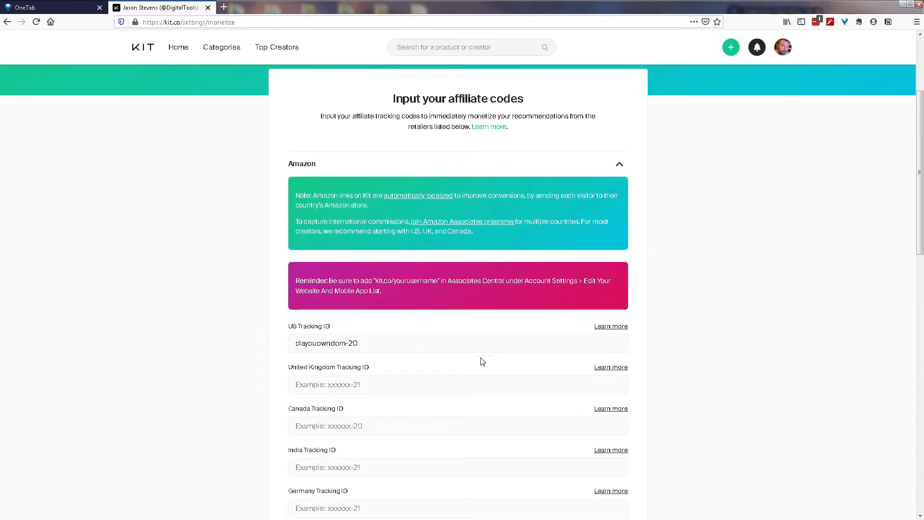
{"action": "mouse_move", "coordinate": [479, 367]}
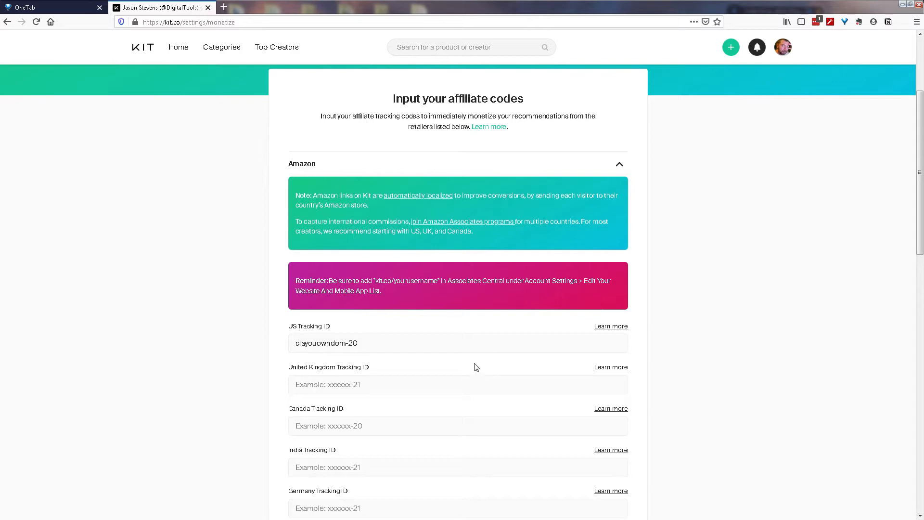
{"action": "scroll", "scroll_direction": "up", "scroll_amount": 3}
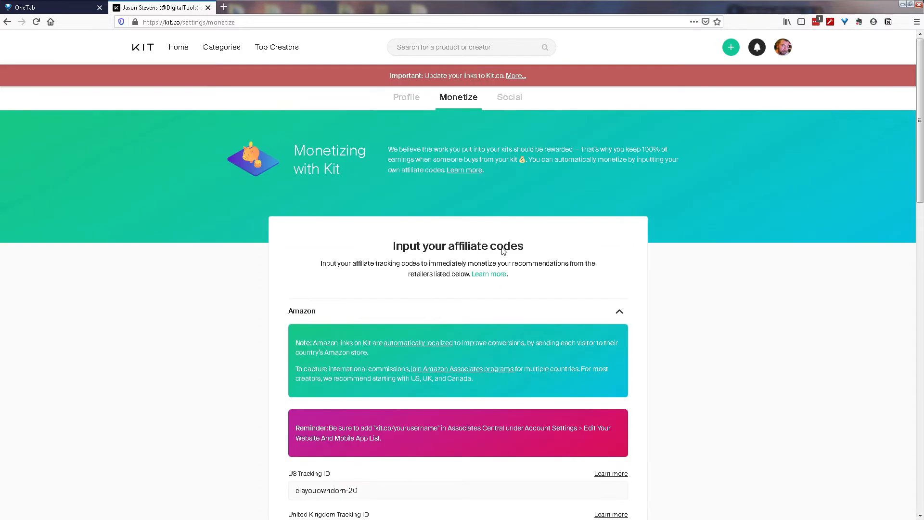
Step: Switch to the Social settings showing connected Twitter and YouTube and unlinked Facebook
{"action": "left_click", "coordinate": [509, 97]}
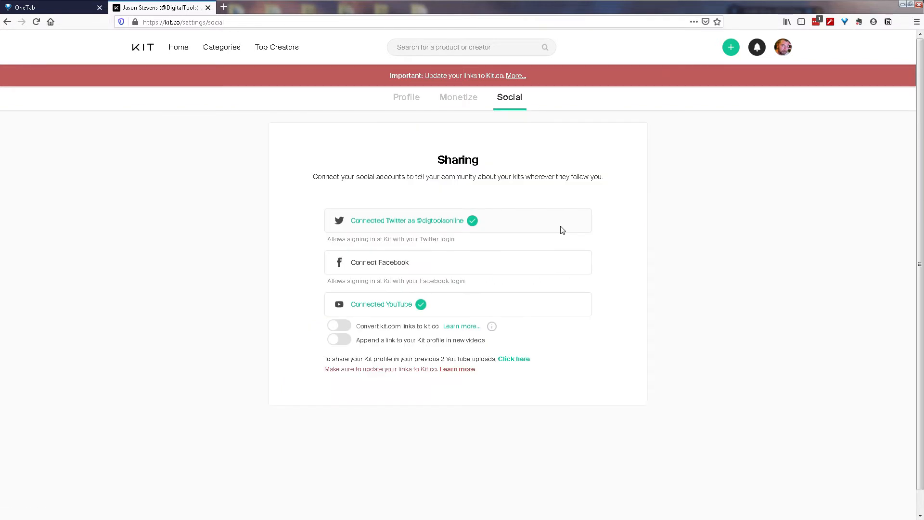
{"action": "mouse_move", "coordinate": [414, 275]}
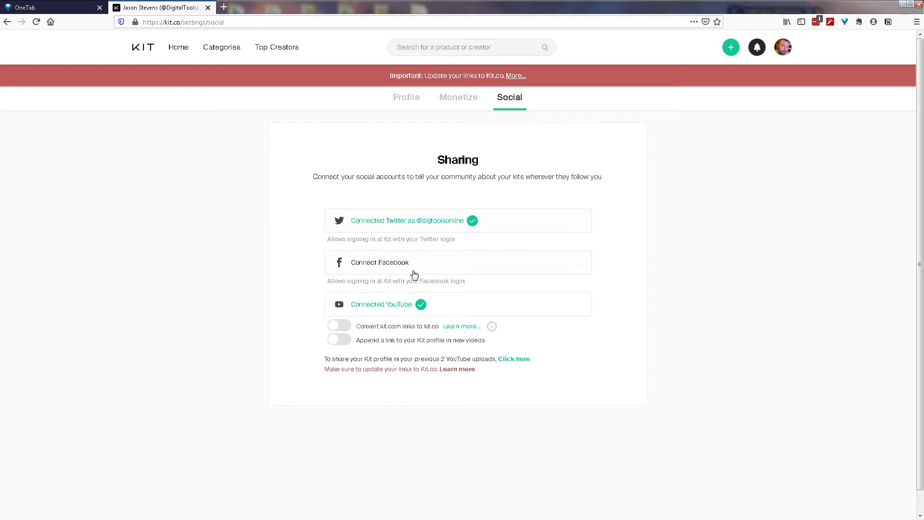
{"action": "mouse_move", "coordinate": [669, 301]}
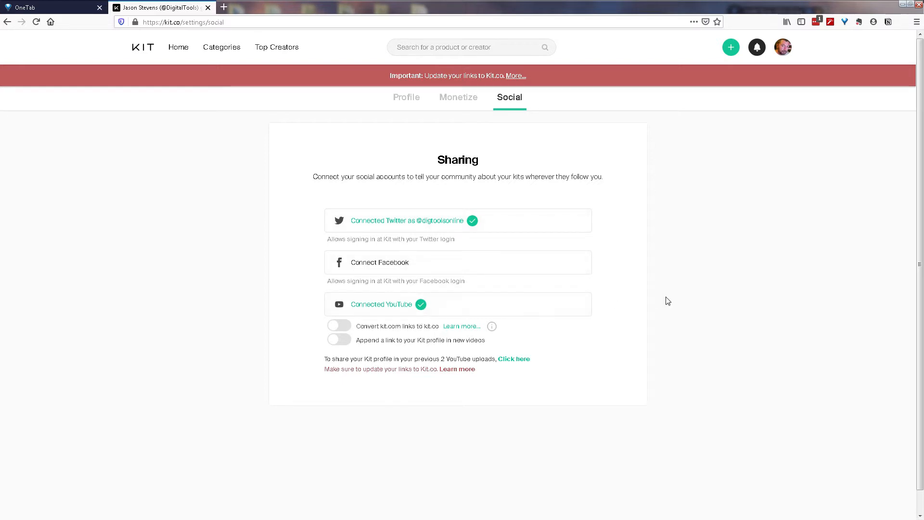
{"action": "mouse_move", "coordinate": [711, 301]}
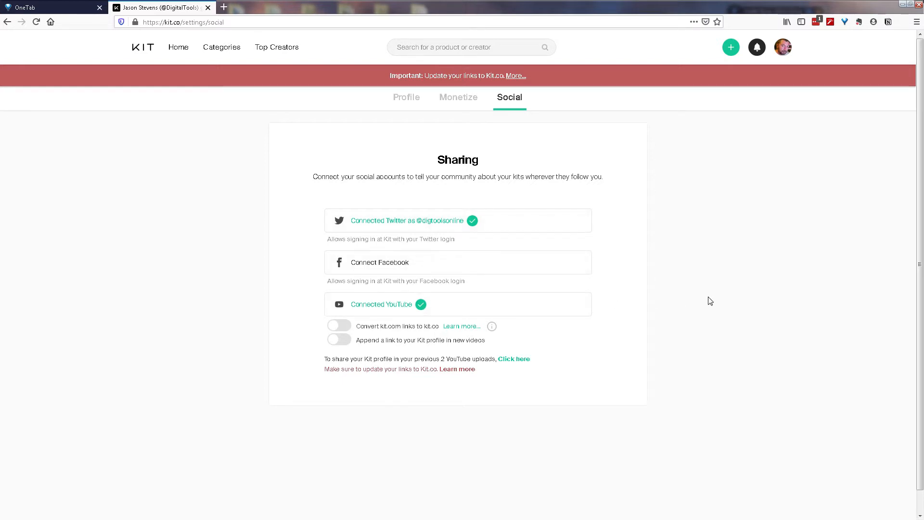
{"action": "mouse_move", "coordinate": [762, 295]}
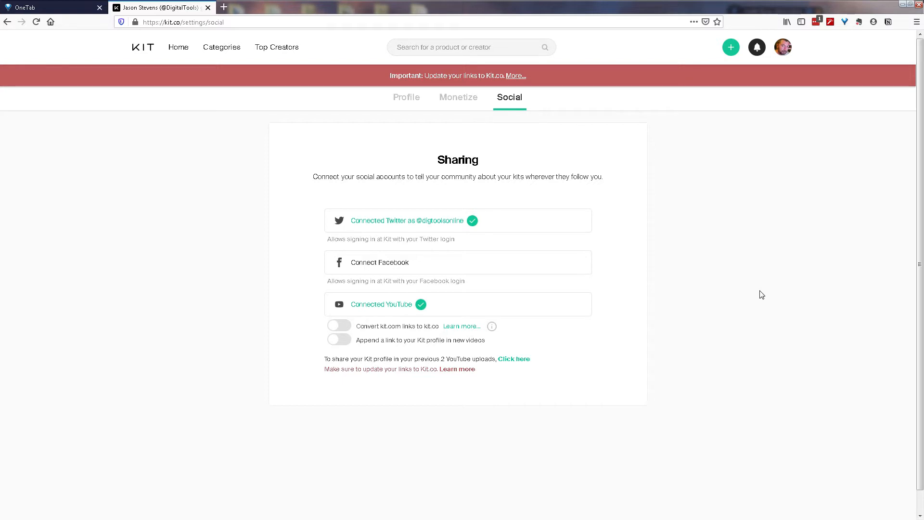
{"action": "mouse_move", "coordinate": [393, 361]}
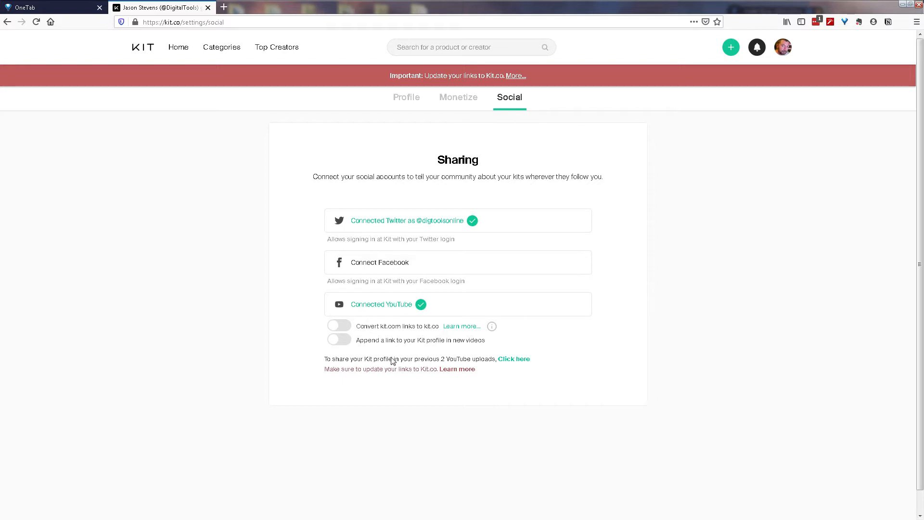
{"action": "mouse_move", "coordinate": [396, 365]}
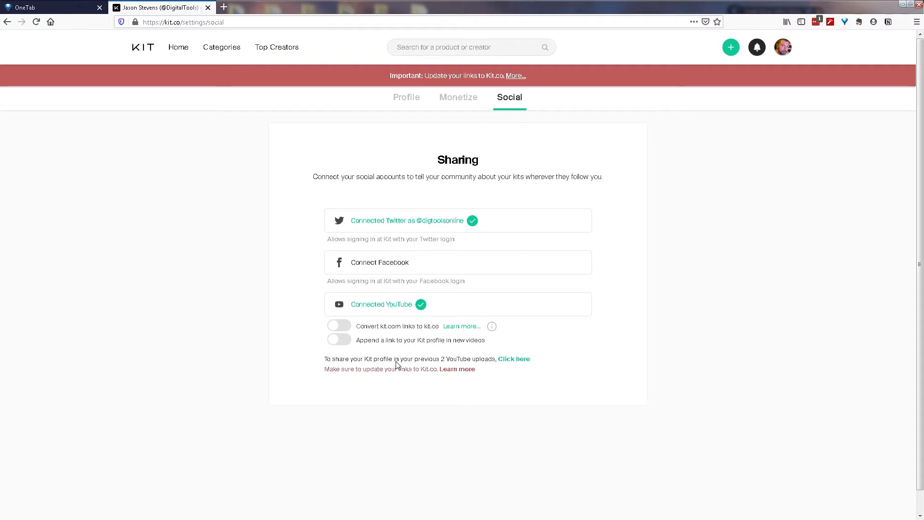
{"action": "mouse_move", "coordinate": [451, 454]}
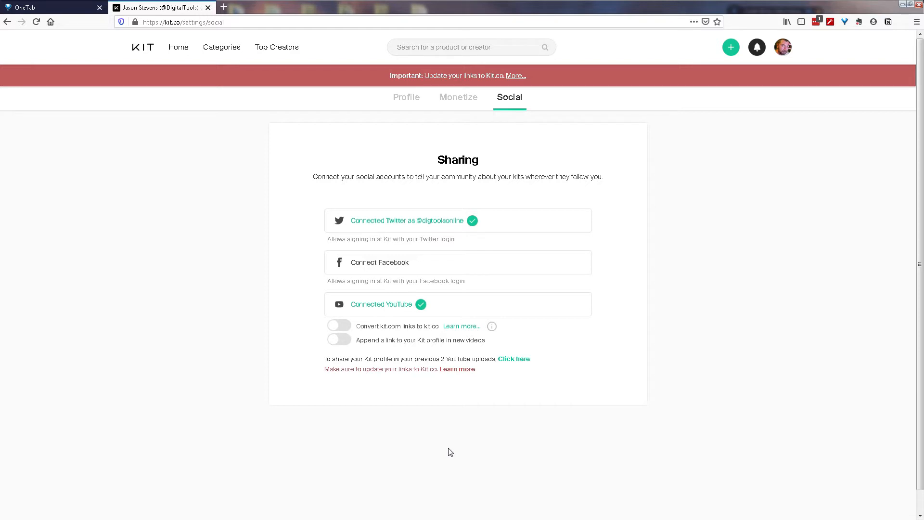
{"action": "mouse_move", "coordinate": [215, 61]}
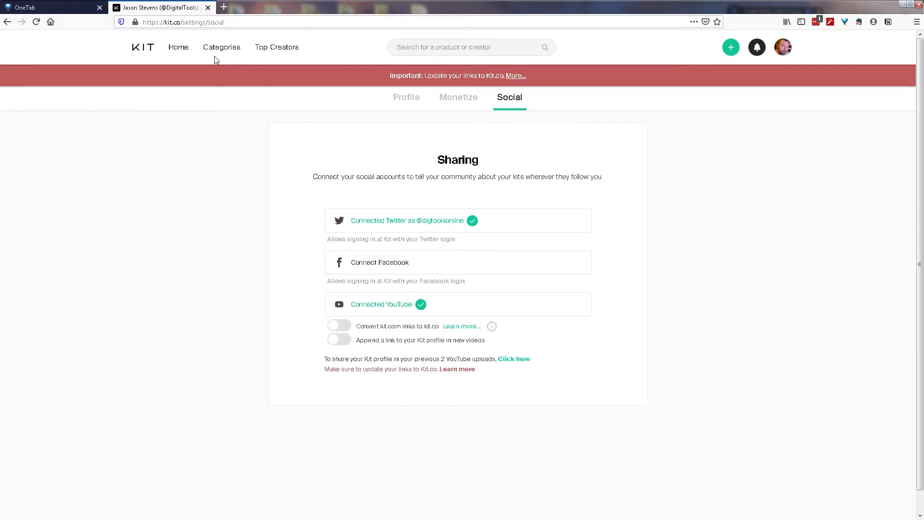
{"action": "mouse_move", "coordinate": [174, 34]}
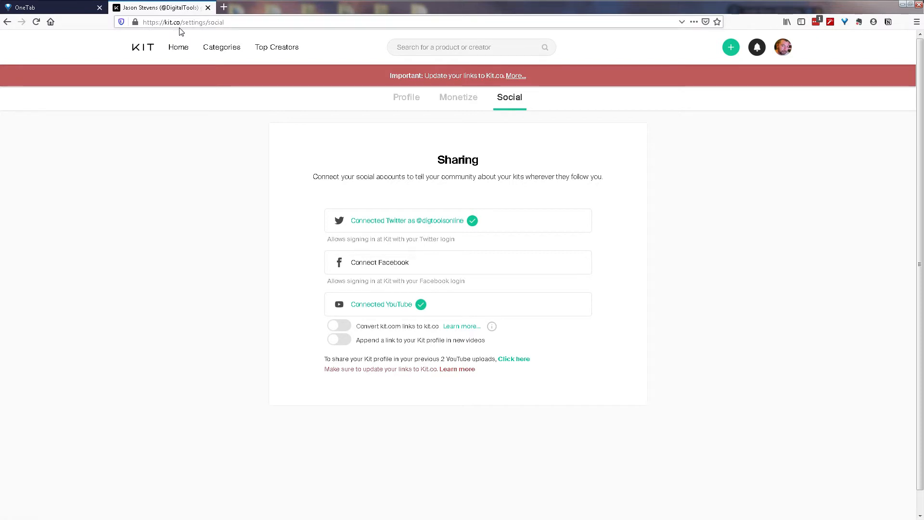
{"action": "mouse_move", "coordinate": [300, 275]}
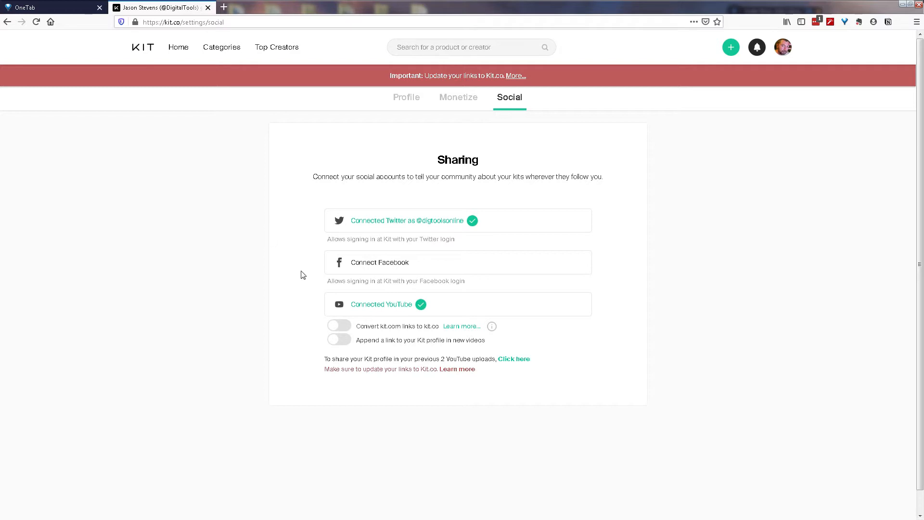
{"action": "mouse_move", "coordinate": [349, 331]}
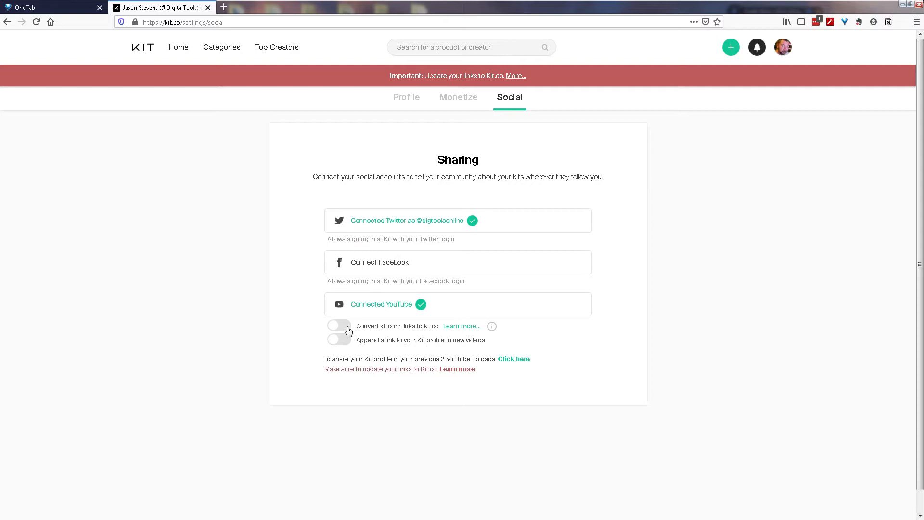
{"action": "mouse_move", "coordinate": [458, 319]}
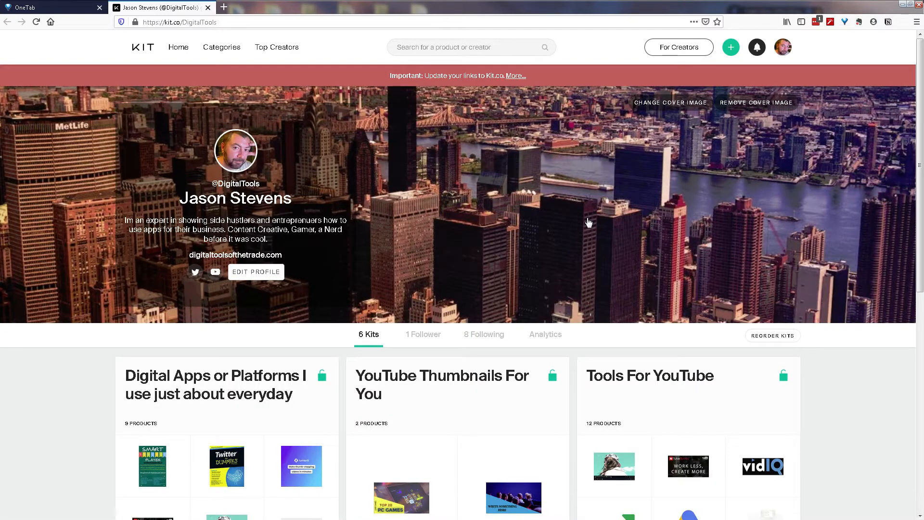
{"action": "mouse_move", "coordinate": [304, 386]}
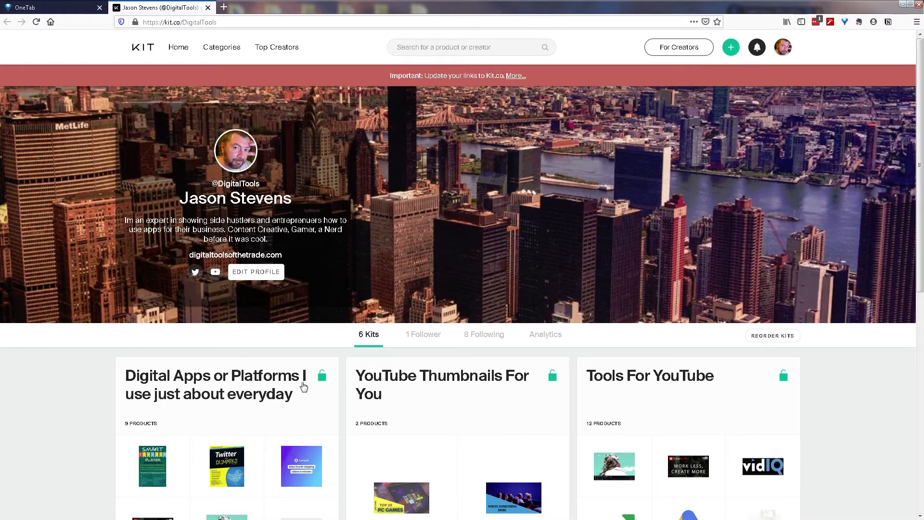
{"action": "mouse_move", "coordinate": [288, 420]}
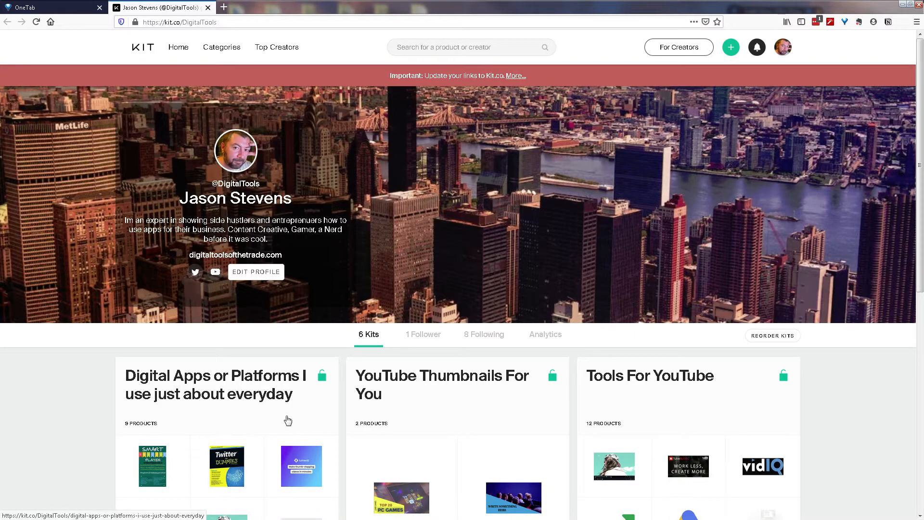
{"action": "mouse_move", "coordinate": [465, 190]}
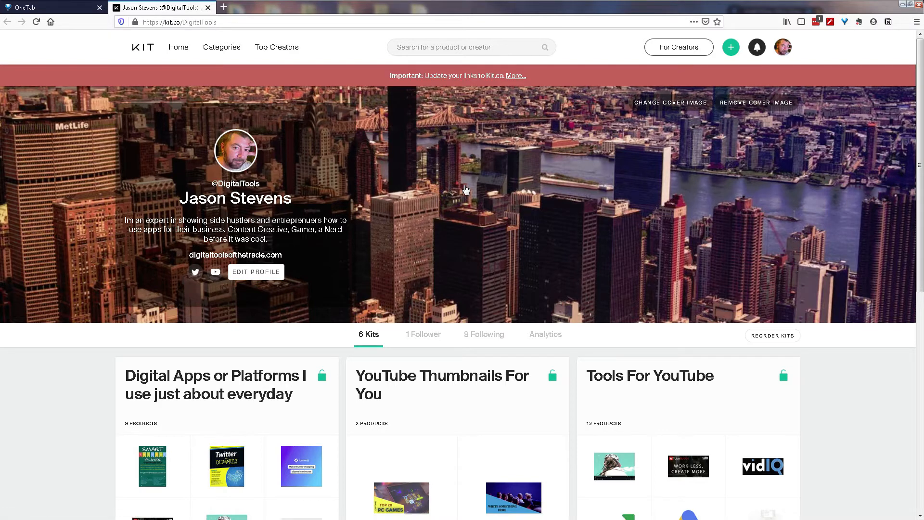
{"action": "mouse_move", "coordinate": [635, 192]}
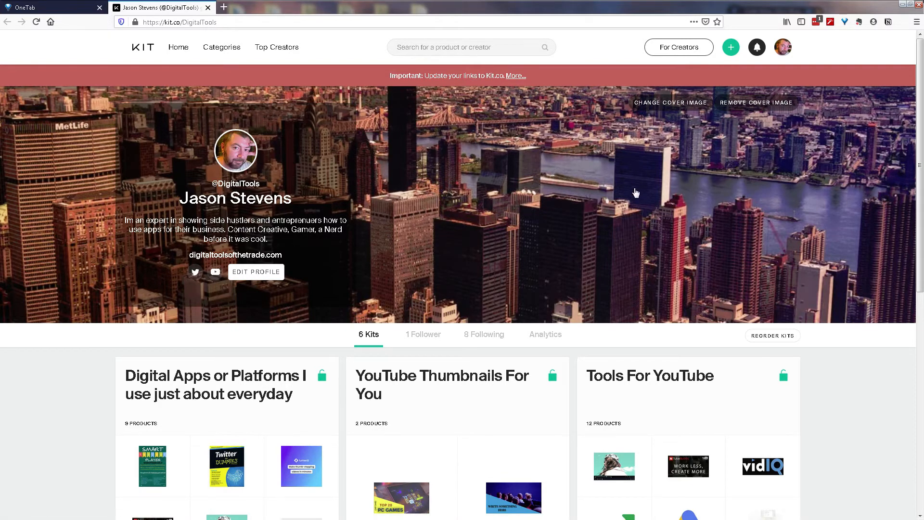
{"action": "mouse_move", "coordinate": [521, 412]}
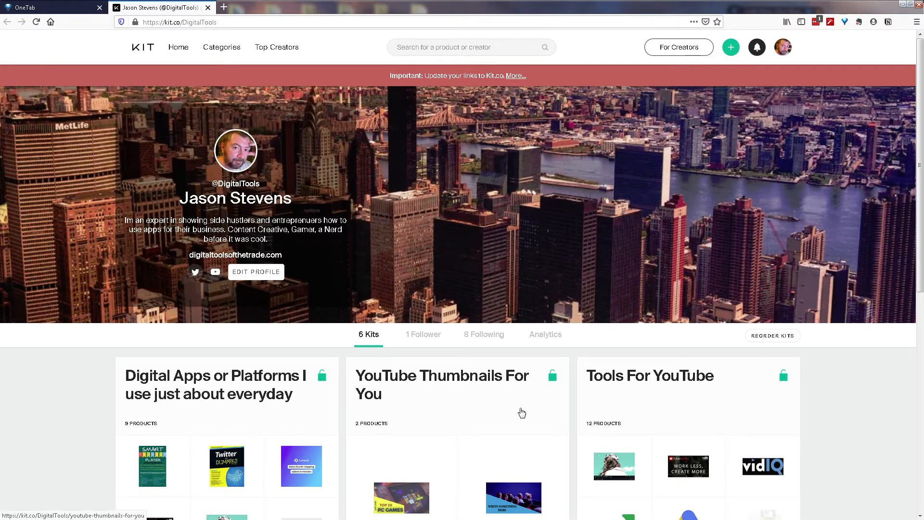
{"action": "mouse_move", "coordinate": [582, 440]}
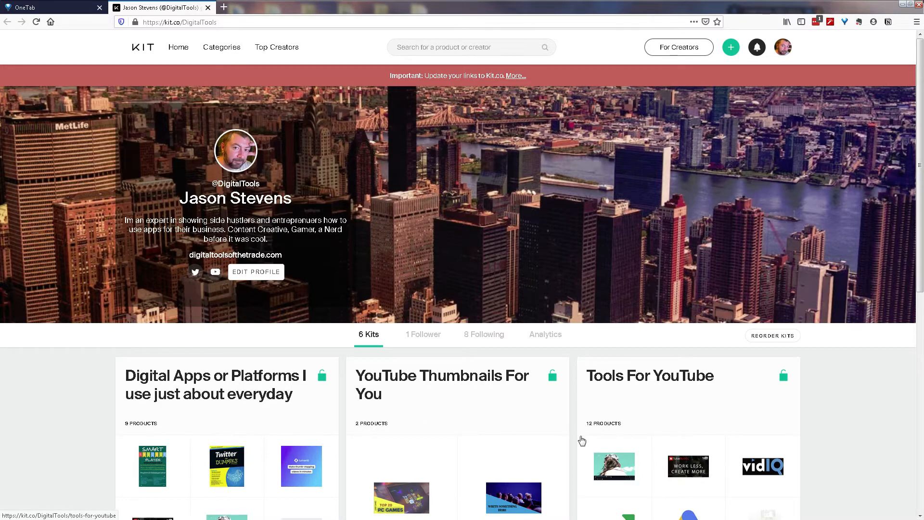
{"action": "mouse_move", "coordinate": [583, 198]}
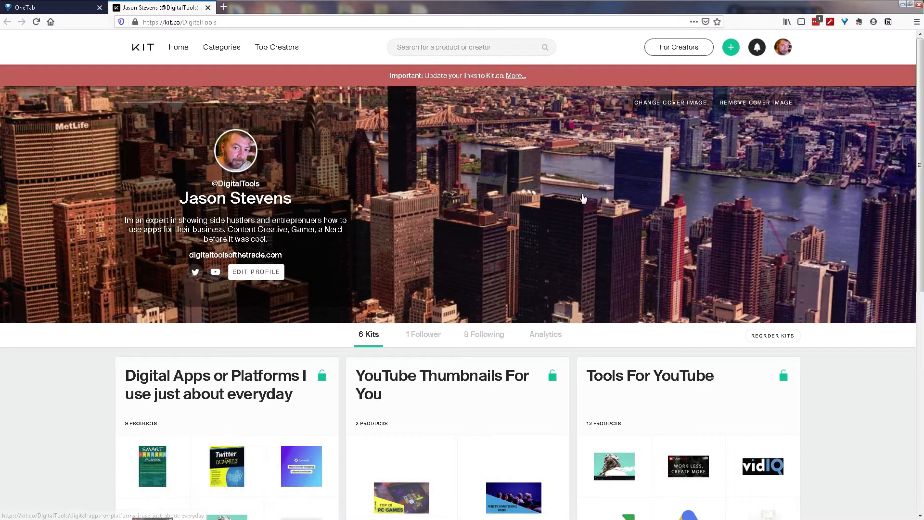
Step: Open the public profile page with six kits and bring up the account menu
{"action": "left_click", "coordinate": [670, 102]}
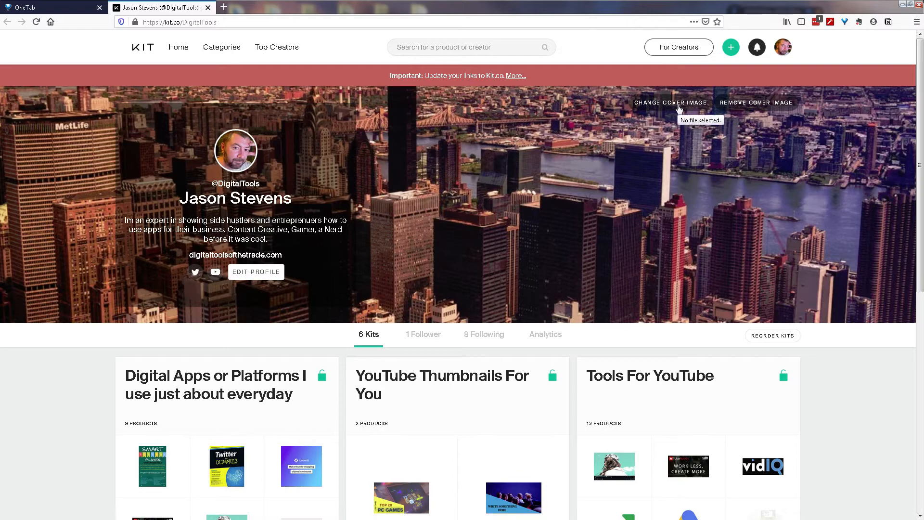
{"action": "mouse_move", "coordinate": [793, 106]}
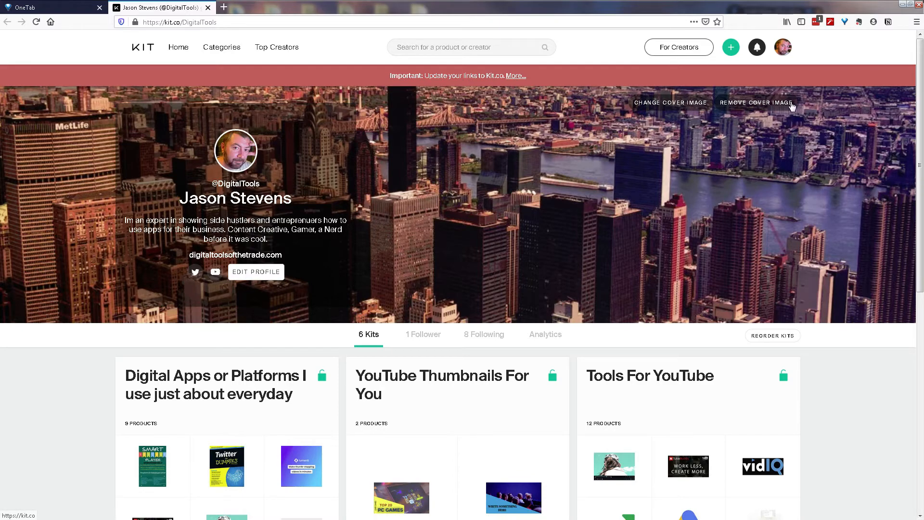
{"action": "mouse_move", "coordinate": [256, 272]}
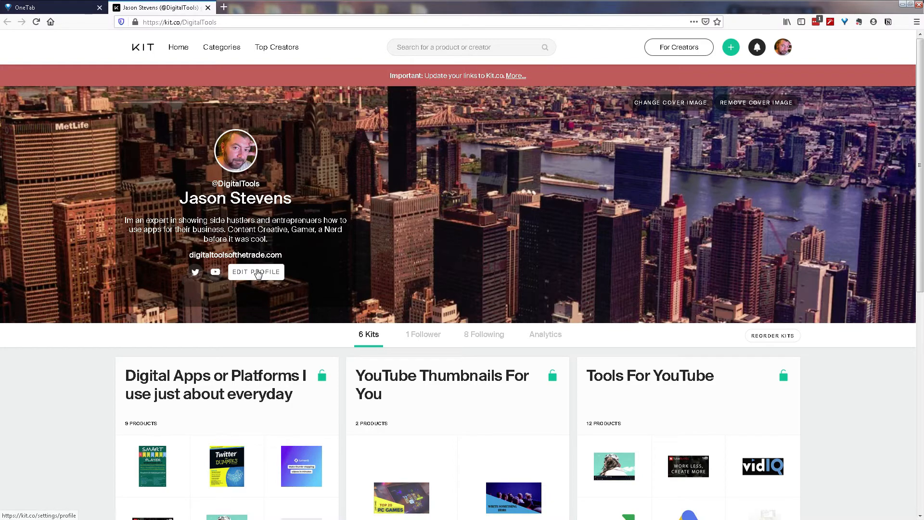
{"action": "mouse_move", "coordinate": [731, 48]}
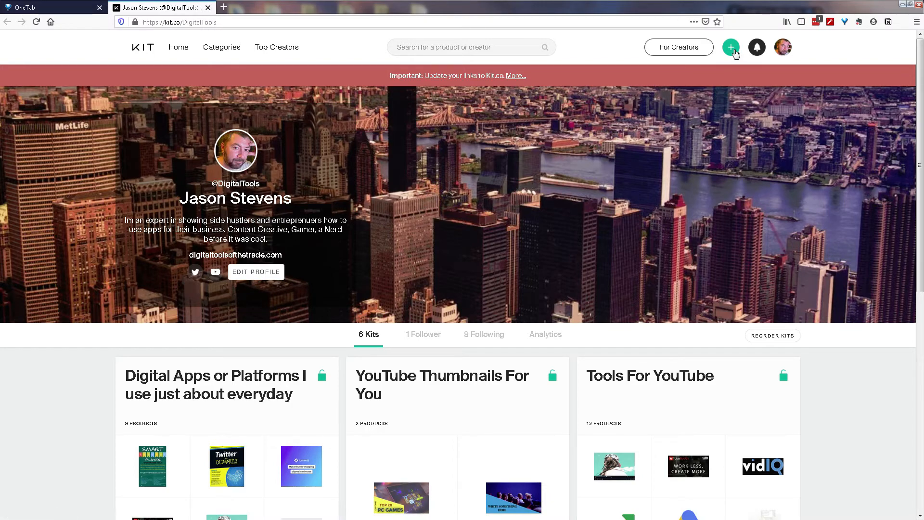
{"action": "left_click", "coordinate": [757, 47]}
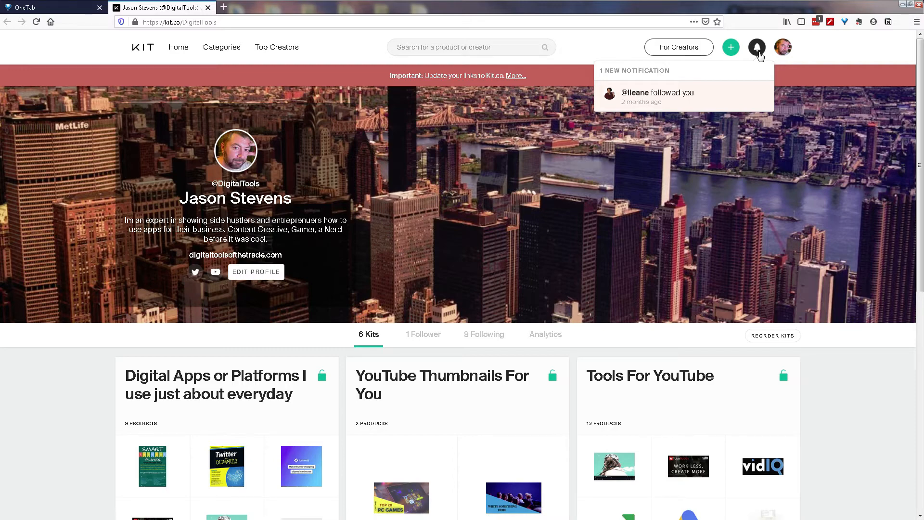
{"action": "left_click", "coordinate": [783, 48]}
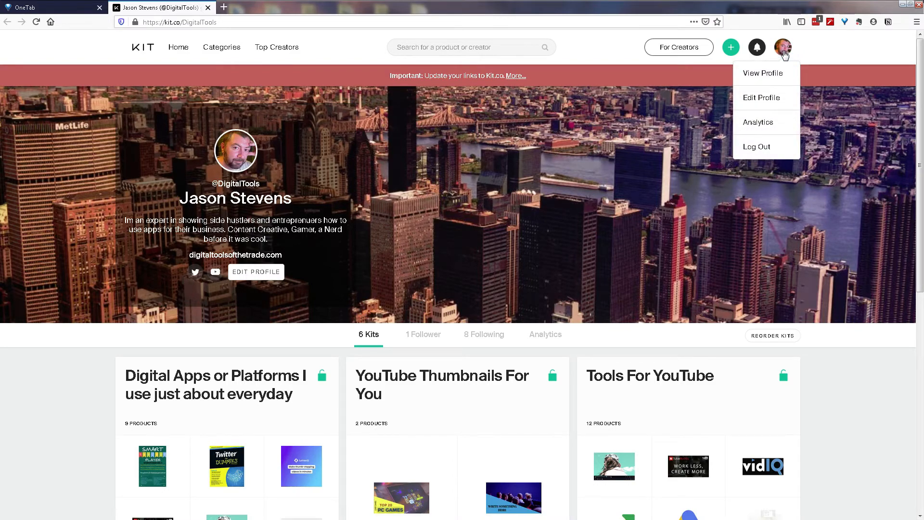
{"action": "mouse_move", "coordinate": [761, 124]}
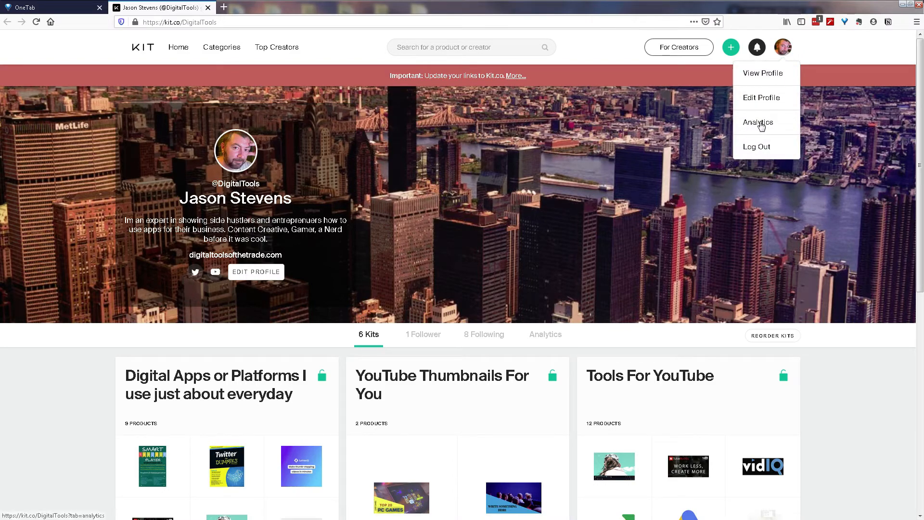
{"action": "mouse_move", "coordinate": [529, 141]}
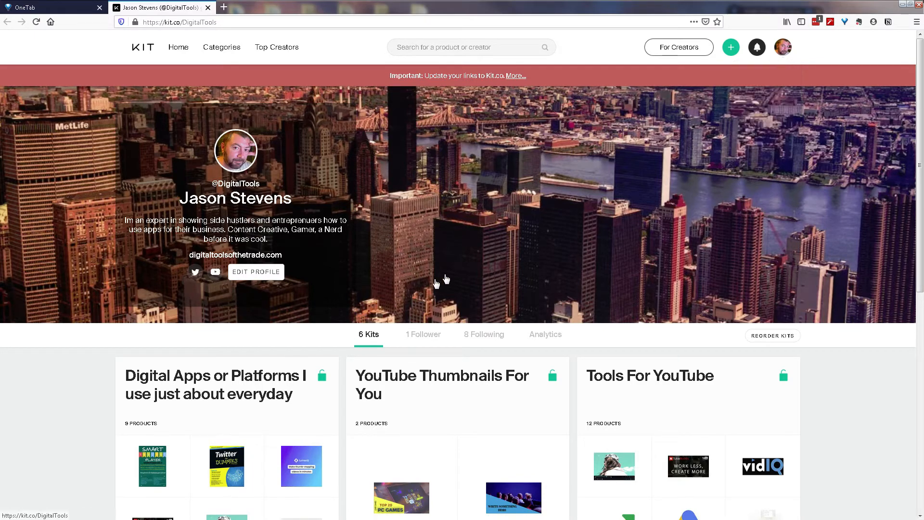
{"action": "mouse_move", "coordinate": [515, 258]}
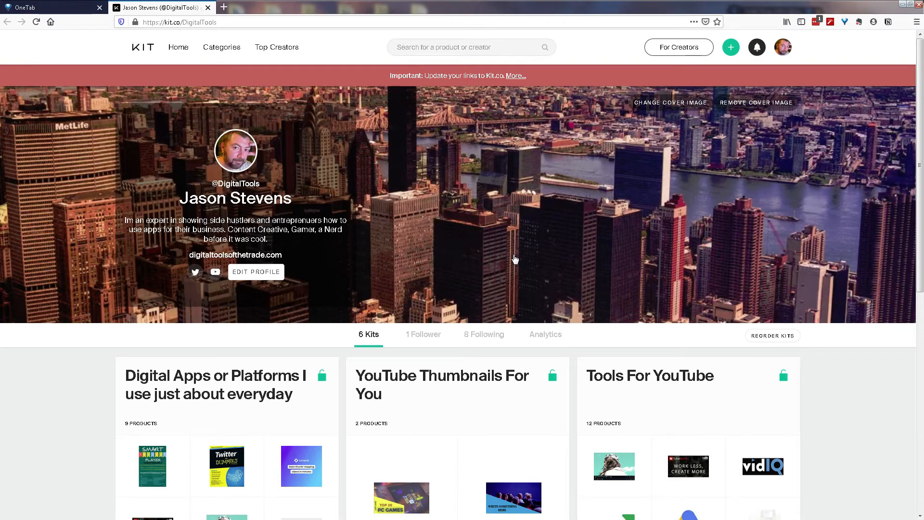
Step: View the single follower, then browse the eight creators this profile follows
{"action": "scroll", "scroll_direction": "down", "scroll_amount": 3}
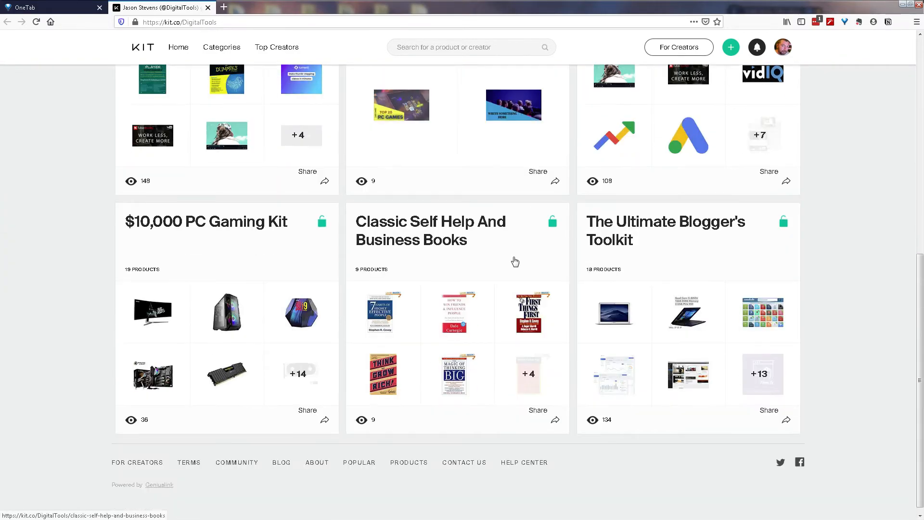
{"action": "scroll", "scroll_direction": "up", "scroll_amount": 3}
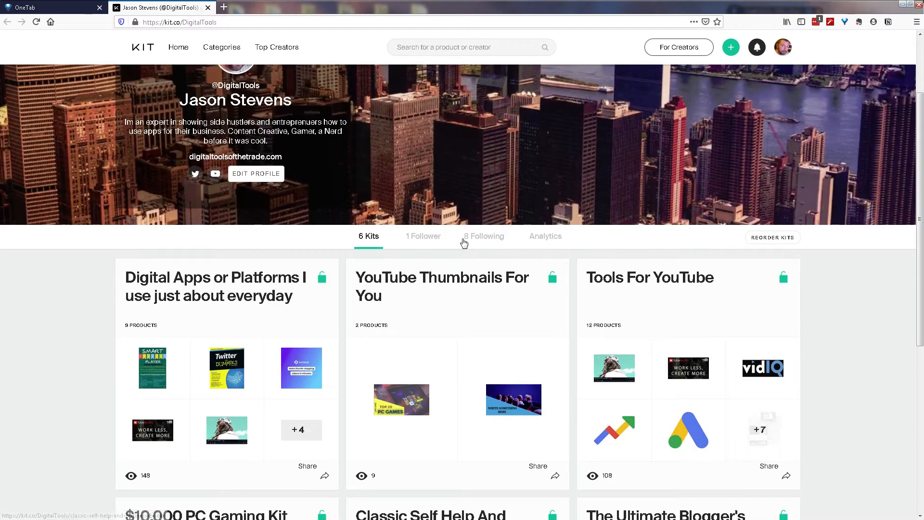
{"action": "left_click", "coordinate": [423, 236]}
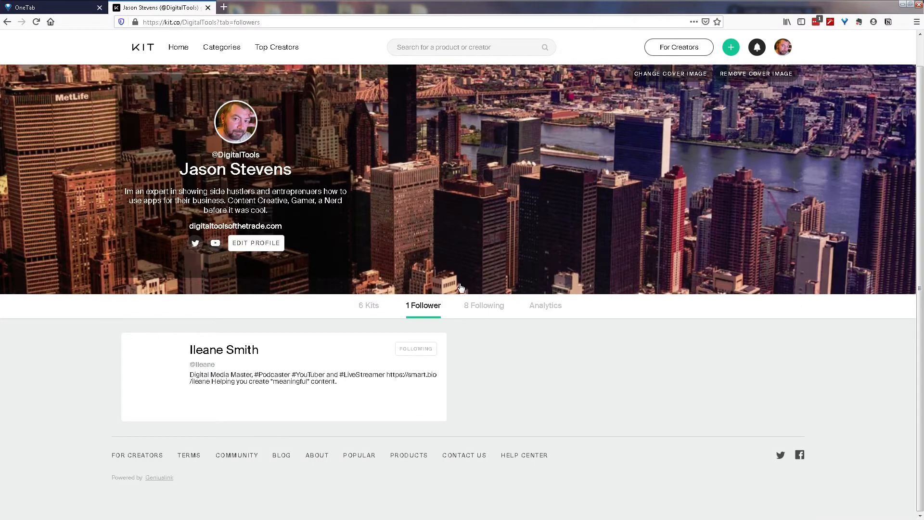
{"action": "mouse_move", "coordinate": [265, 379]}
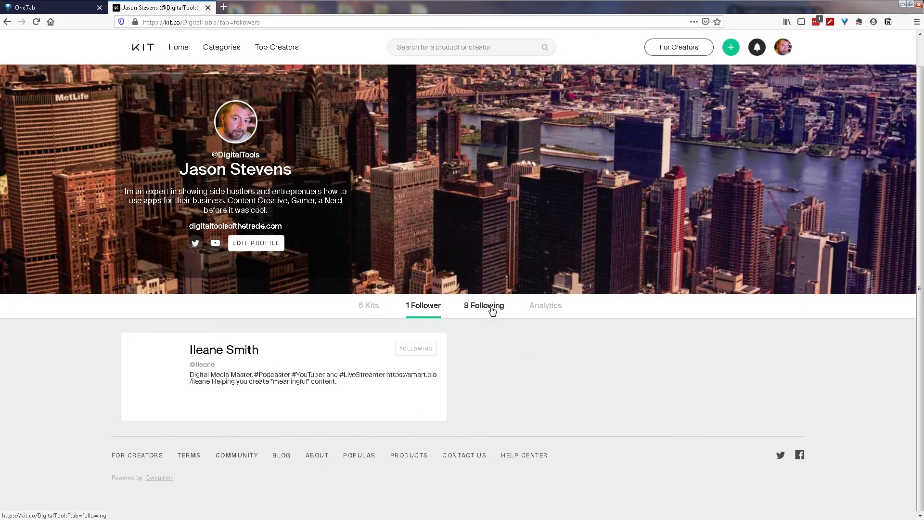
{"action": "left_click", "coordinate": [484, 305]}
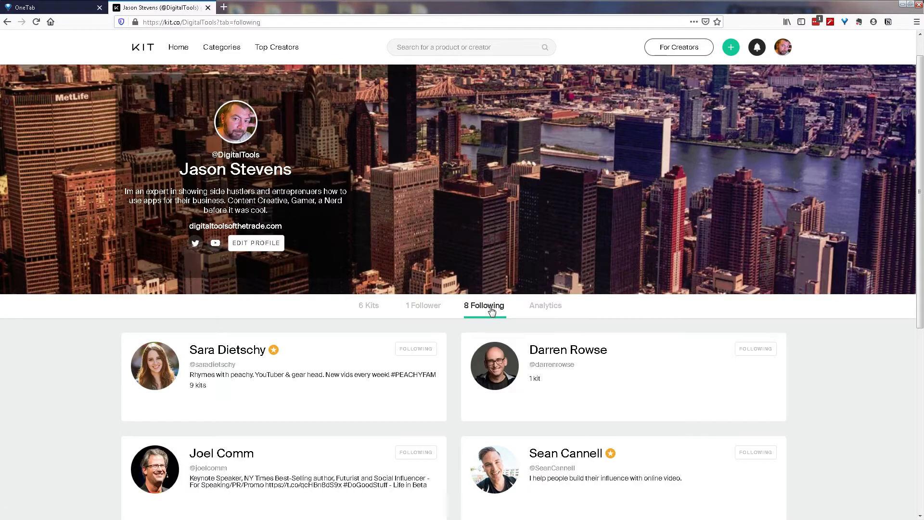
{"action": "scroll", "scroll_direction": "down", "scroll_amount": 3}
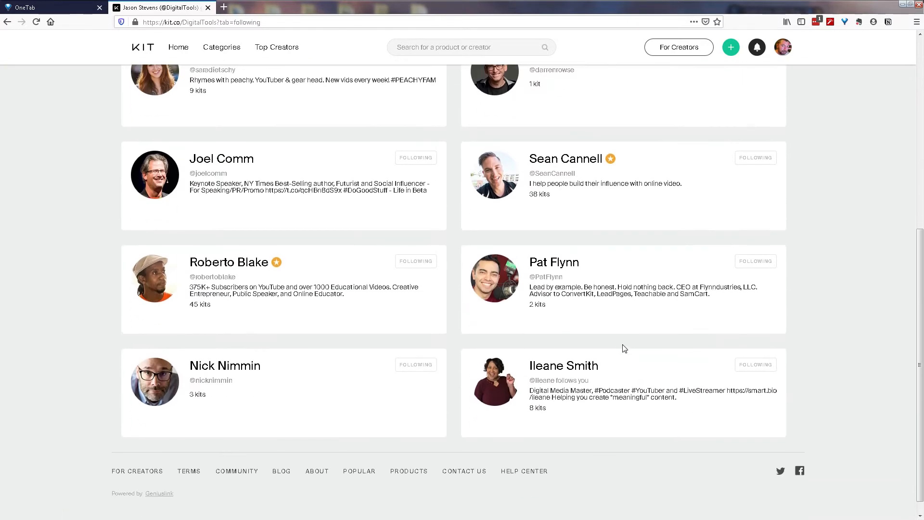
{"action": "mouse_move", "coordinate": [628, 357]}
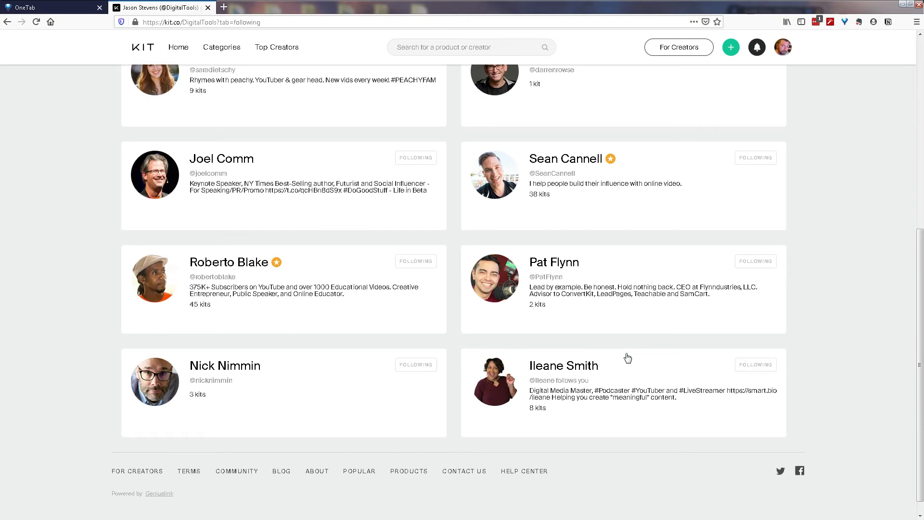
{"action": "scroll", "scroll_direction": "up", "scroll_amount": 3}
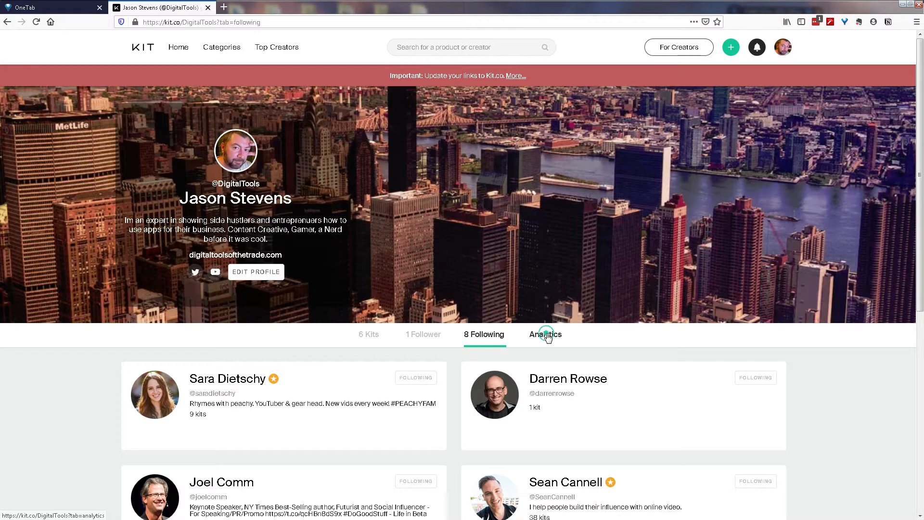
Step: Open Analytics showing 31 kit views over 30 days and per-kit view counts
{"action": "left_click", "coordinate": [544, 334]}
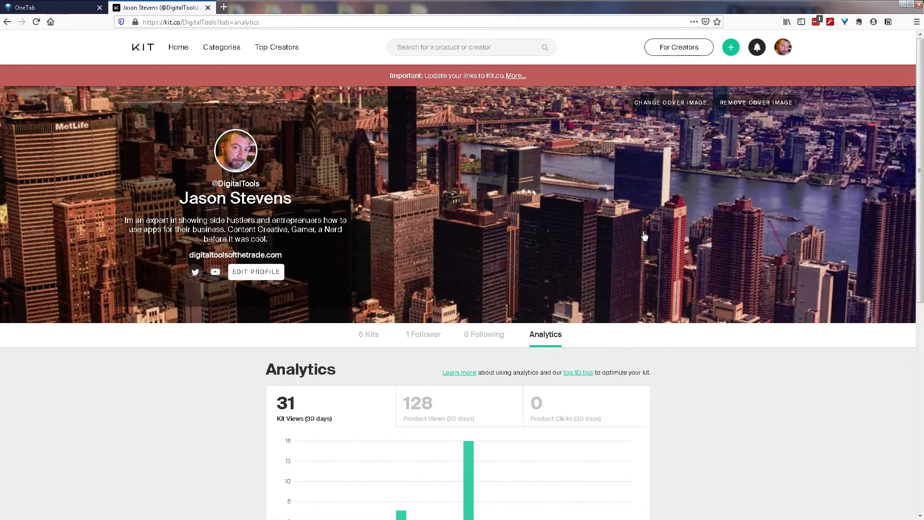
{"action": "scroll", "scroll_direction": "down", "scroll_amount": 3}
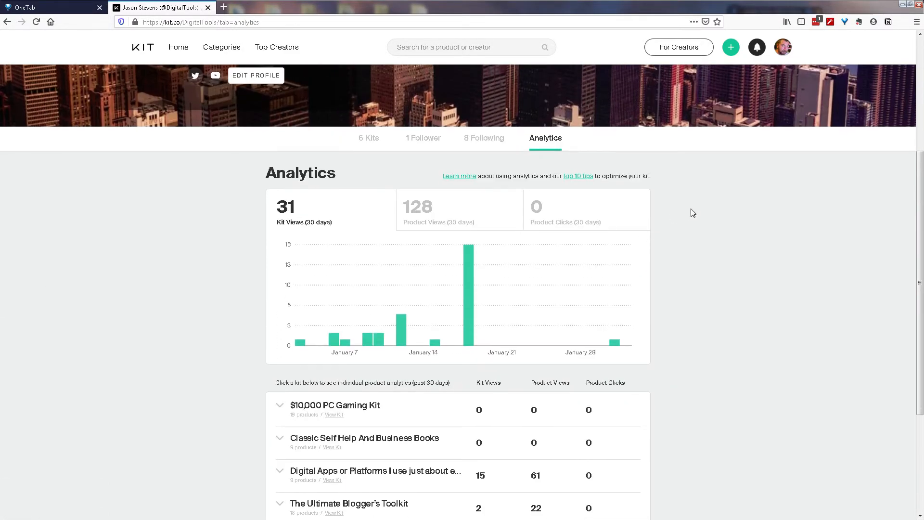
{"action": "mouse_move", "coordinate": [199, 275]}
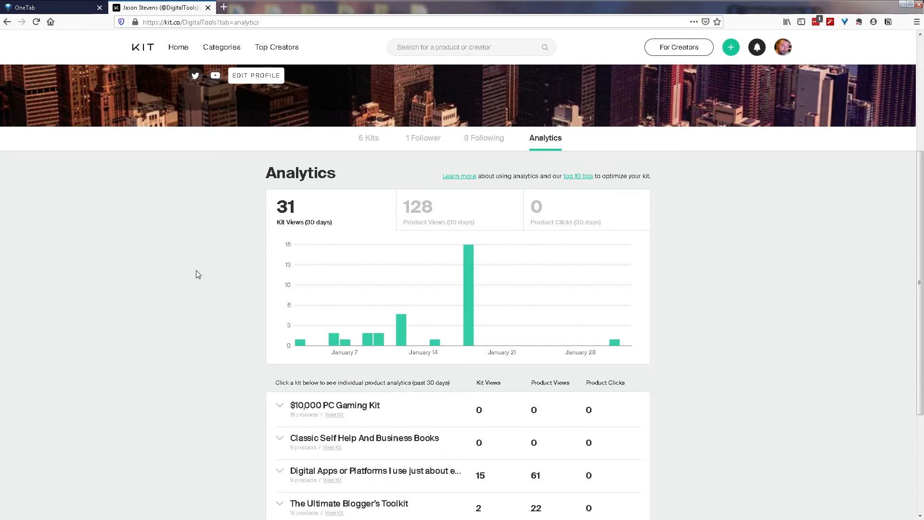
{"action": "mouse_move", "coordinate": [299, 344]}
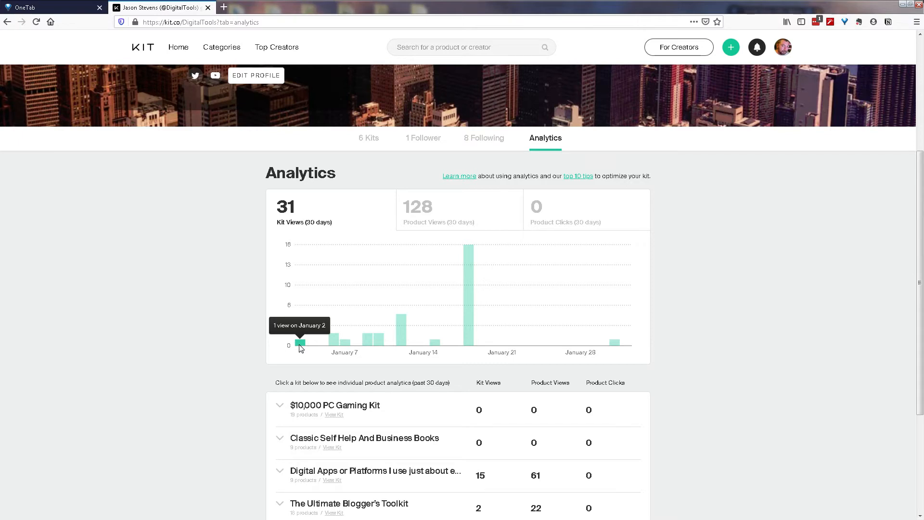
{"action": "mouse_move", "coordinate": [475, 336]}
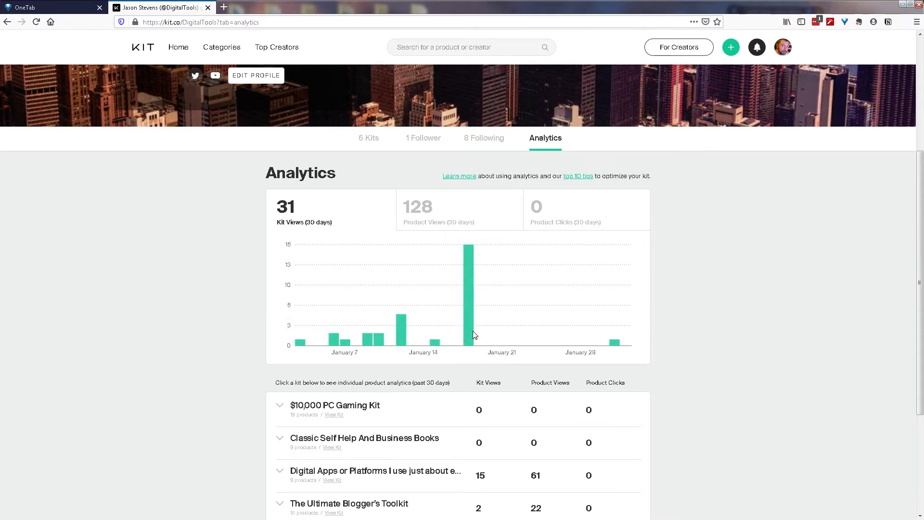
{"action": "mouse_move", "coordinate": [502, 344]}
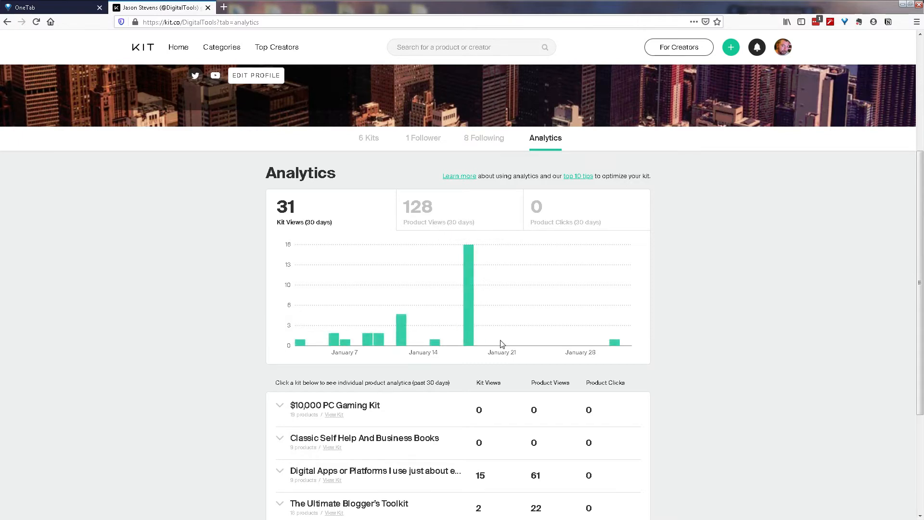
{"action": "mouse_move", "coordinate": [701, 320]}
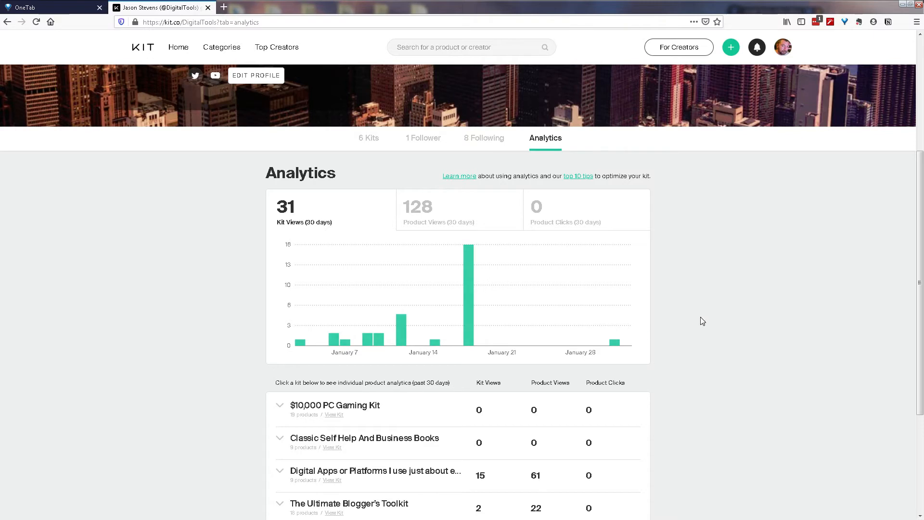
{"action": "scroll", "scroll_direction": "down", "scroll_amount": 3}
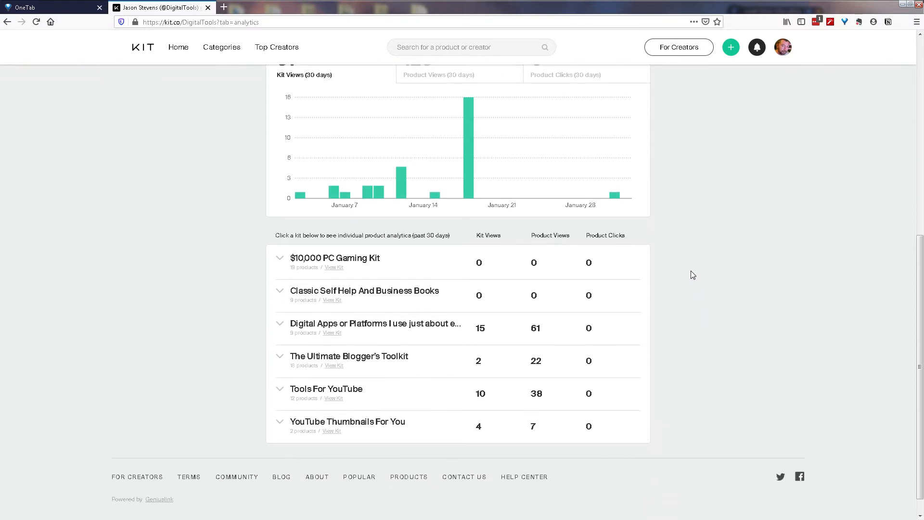
{"action": "mouse_move", "coordinate": [619, 270]}
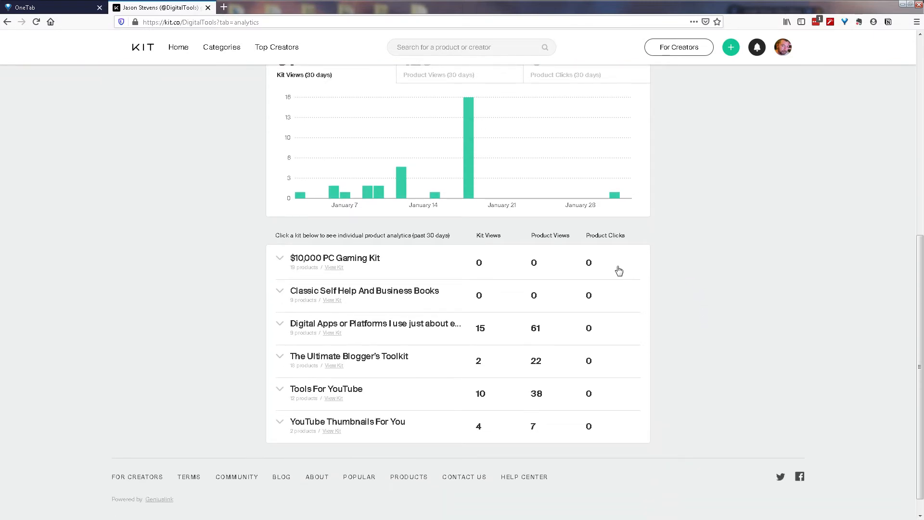
{"action": "mouse_move", "coordinate": [635, 275]}
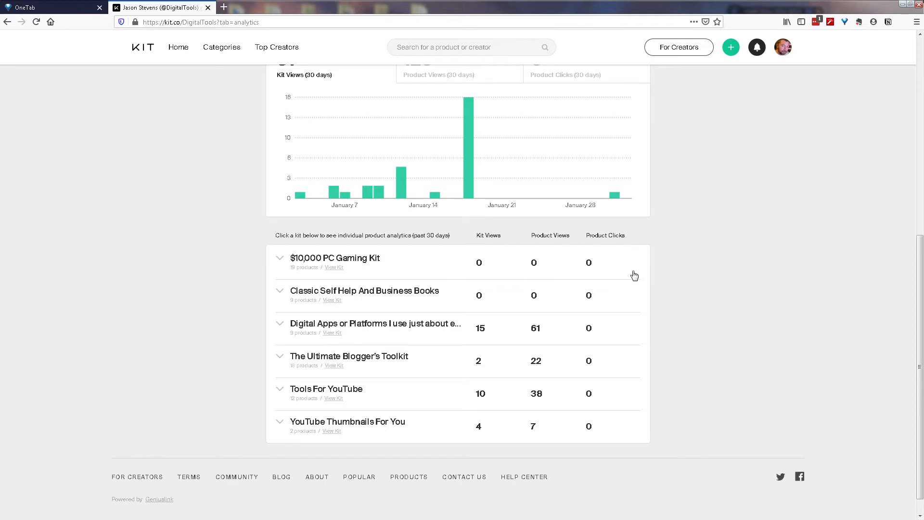
{"action": "mouse_move", "coordinate": [427, 298]}
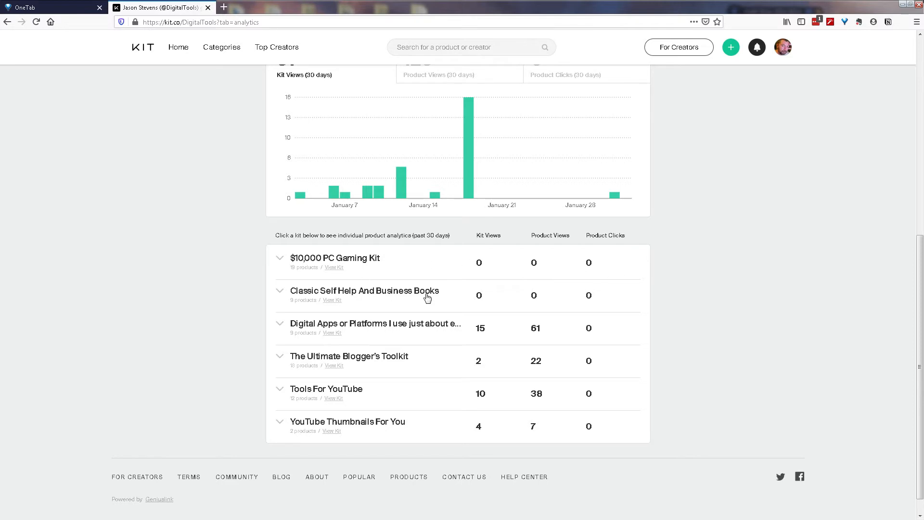
{"action": "mouse_move", "coordinate": [622, 262]}
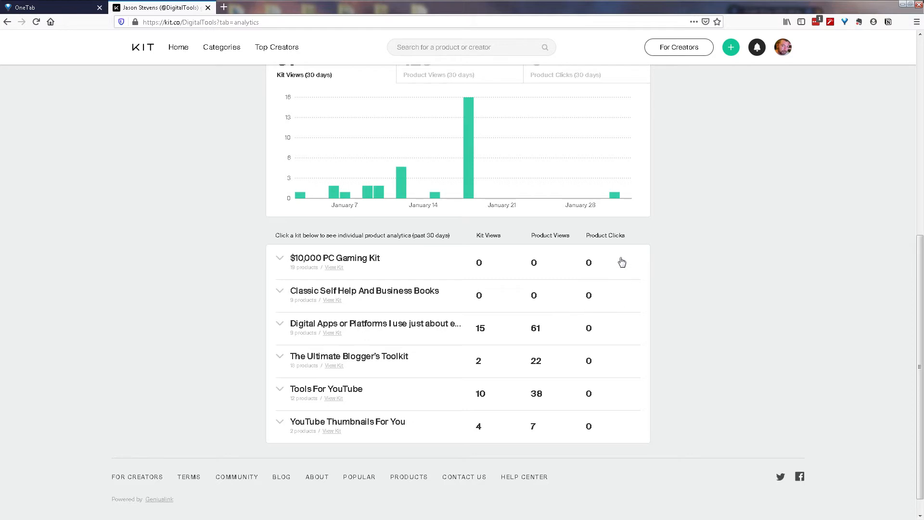
{"action": "mouse_move", "coordinate": [423, 317]}
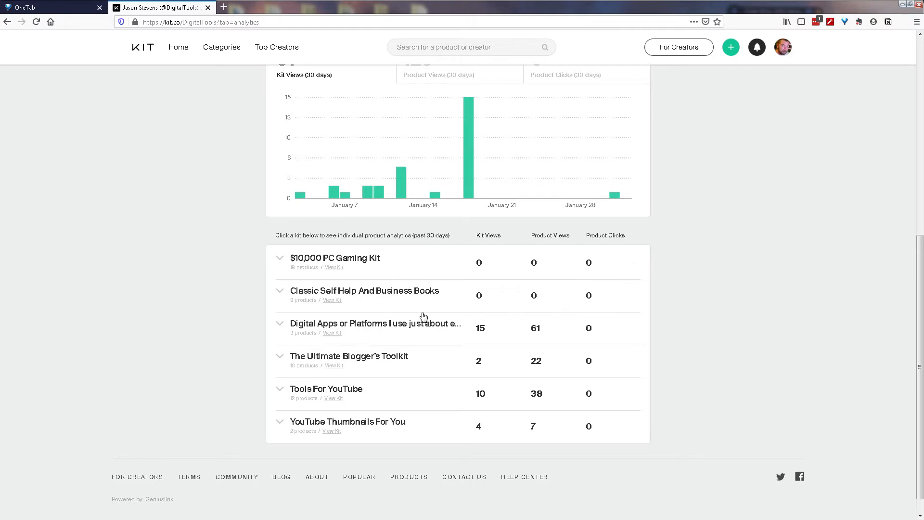
{"action": "mouse_move", "coordinate": [281, 328]}
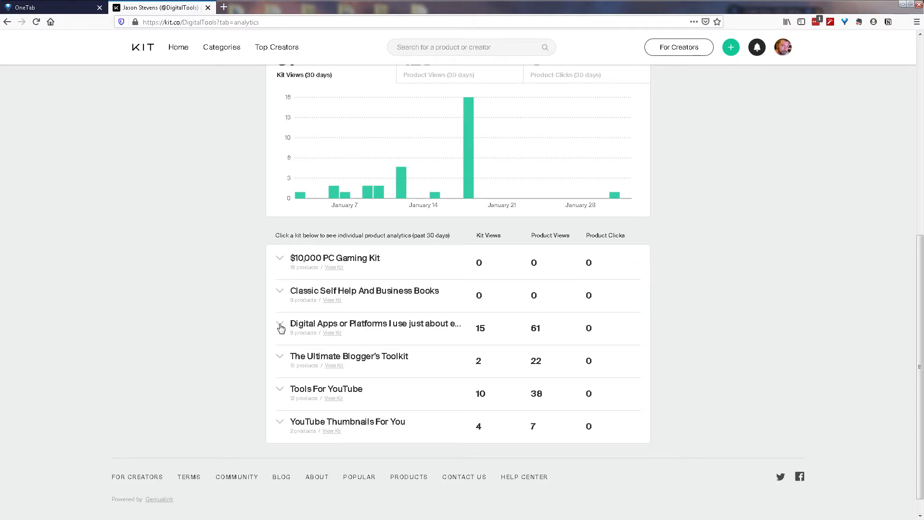
Step: Expand the Digital Apps or Platforms kit to show its nine products' views and clicks
{"action": "left_click", "coordinate": [281, 328]}
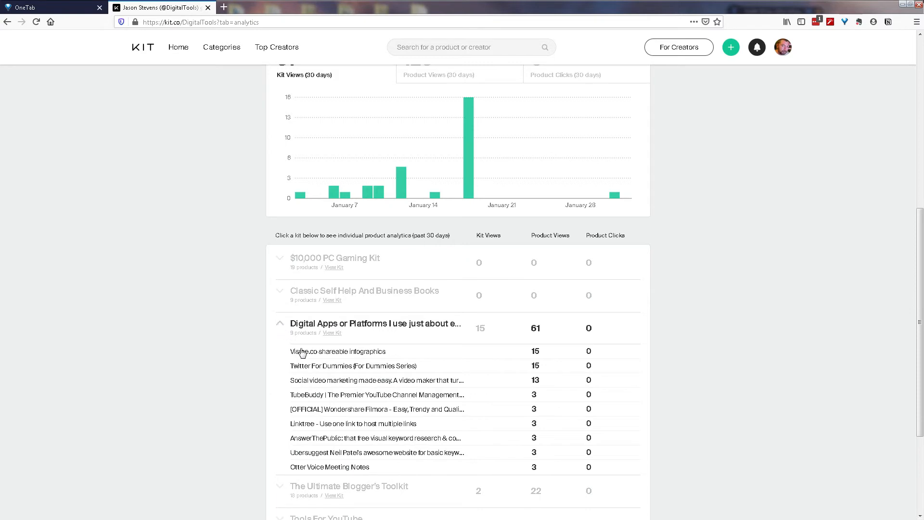
{"action": "mouse_move", "coordinate": [383, 371]}
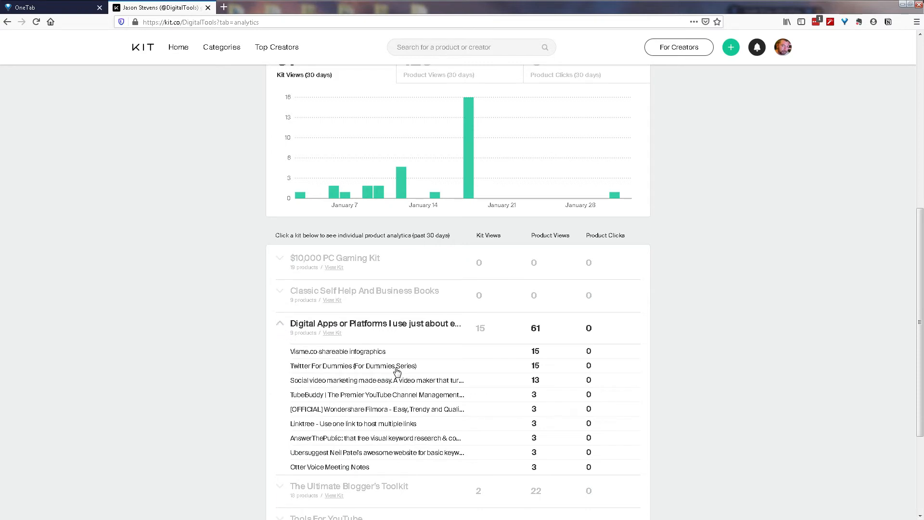
{"action": "mouse_move", "coordinate": [535, 372]}
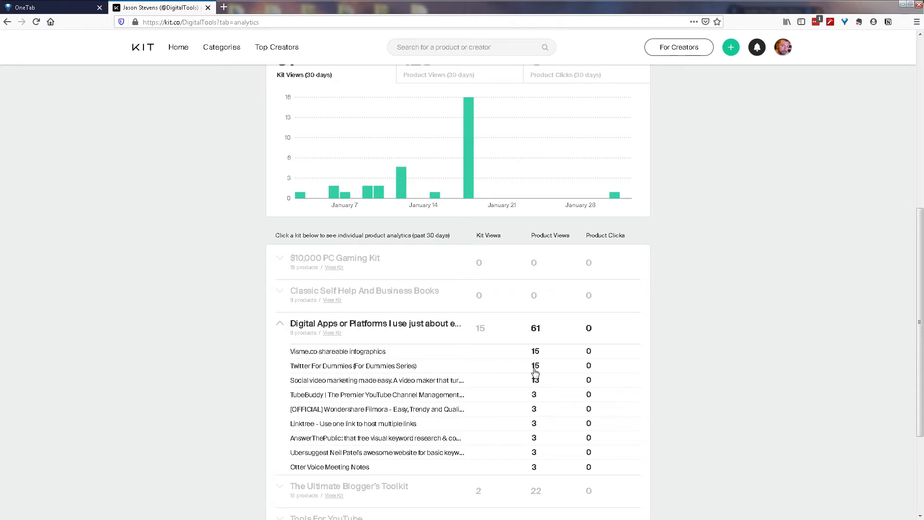
{"action": "mouse_move", "coordinate": [602, 370]}
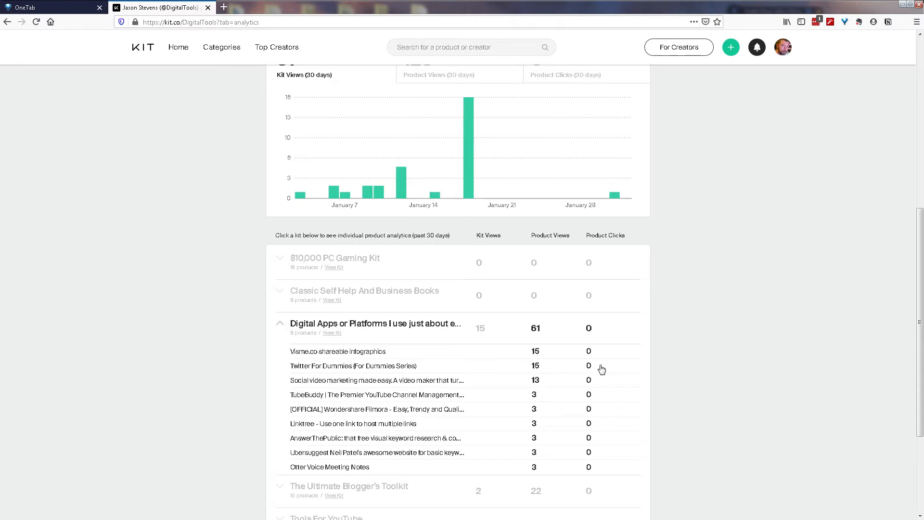
{"action": "mouse_move", "coordinate": [591, 362]}
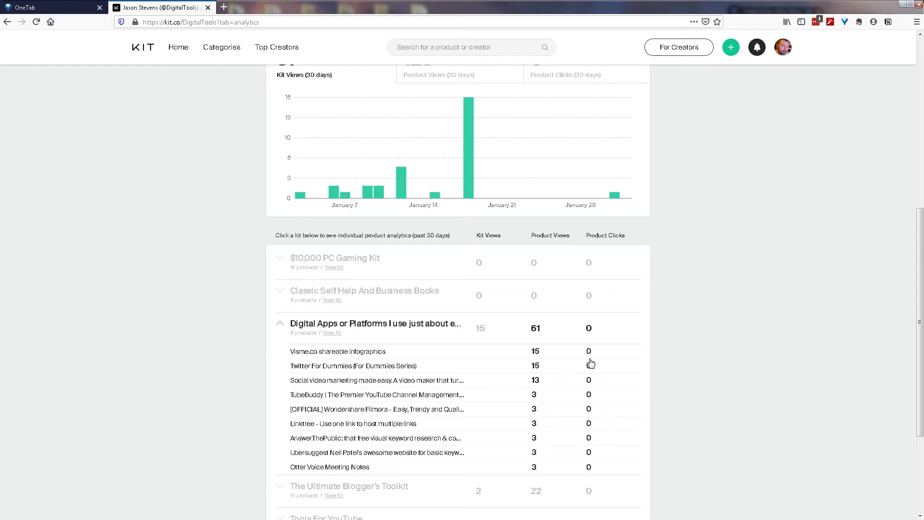
{"action": "mouse_move", "coordinate": [612, 355]}
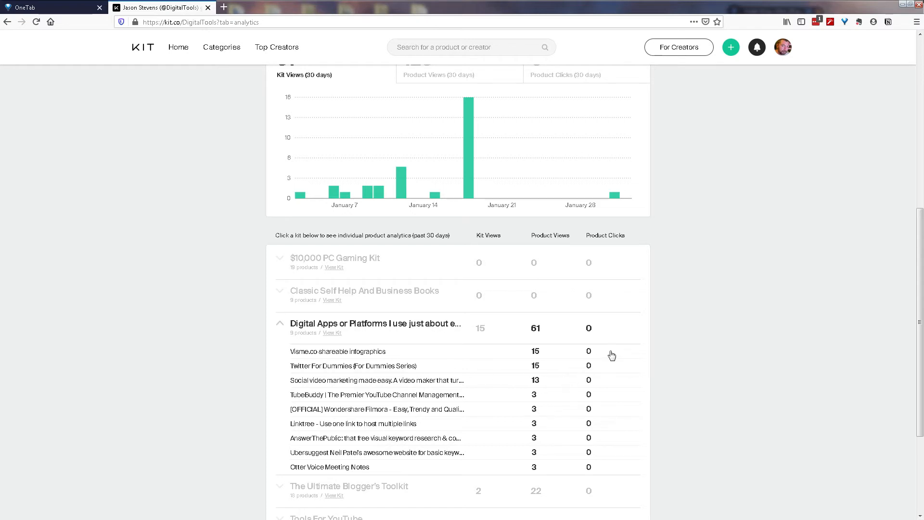
{"action": "mouse_move", "coordinate": [617, 358]}
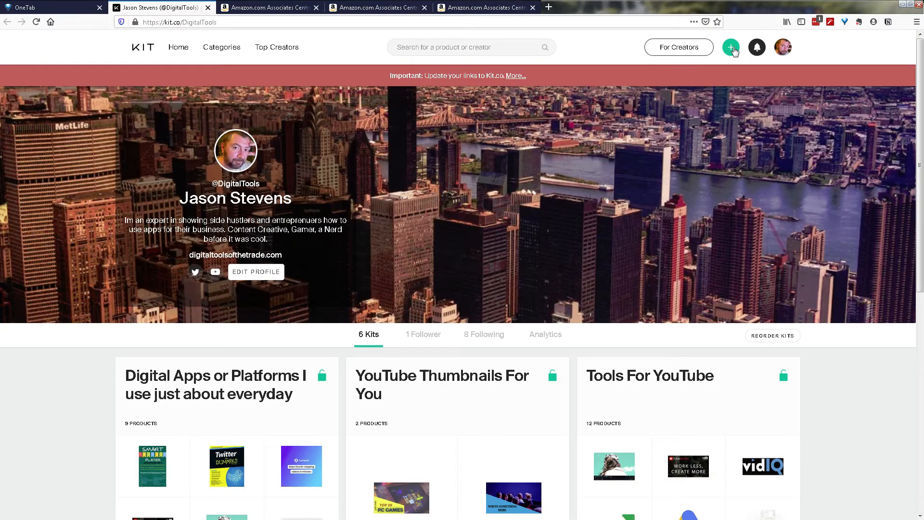
{"action": "mouse_move", "coordinate": [729, 35]}
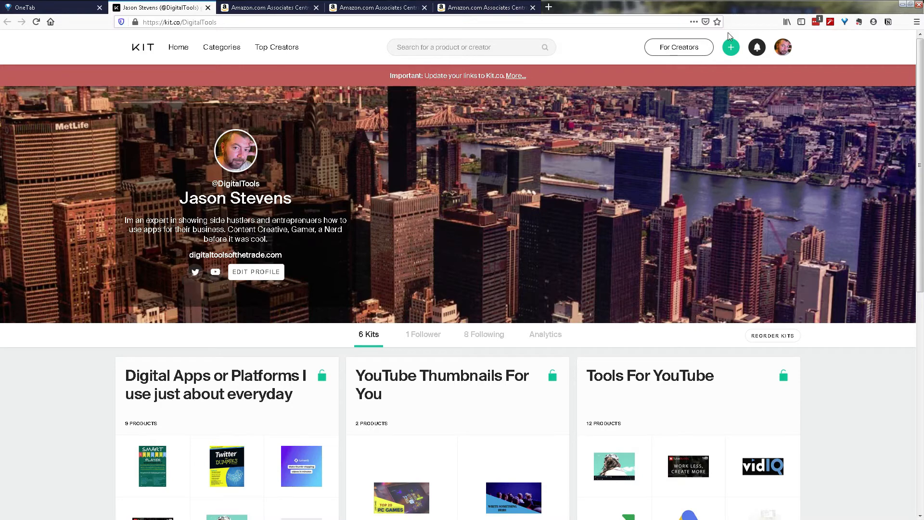
{"action": "mouse_move", "coordinate": [736, 54]}
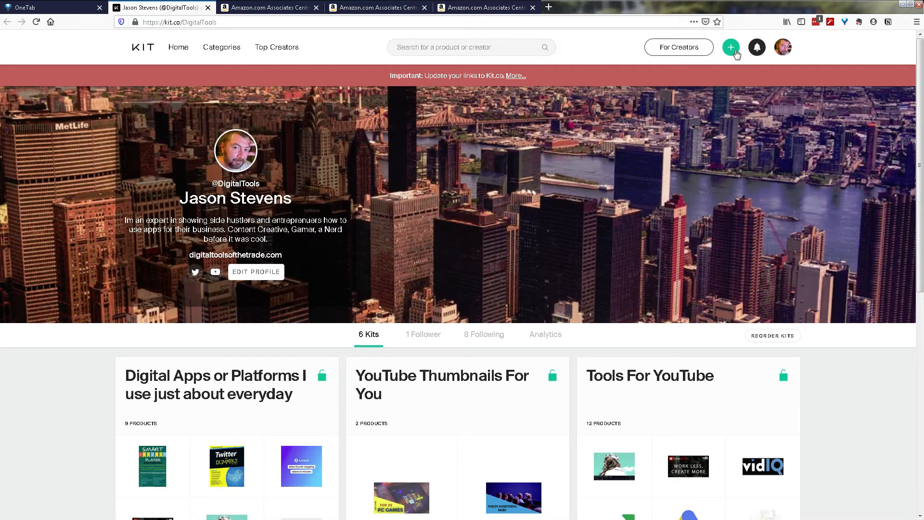
Step: Bring up the 'Add a product to your kit' panel from the green plus button
{"action": "left_click", "coordinate": [731, 48]}
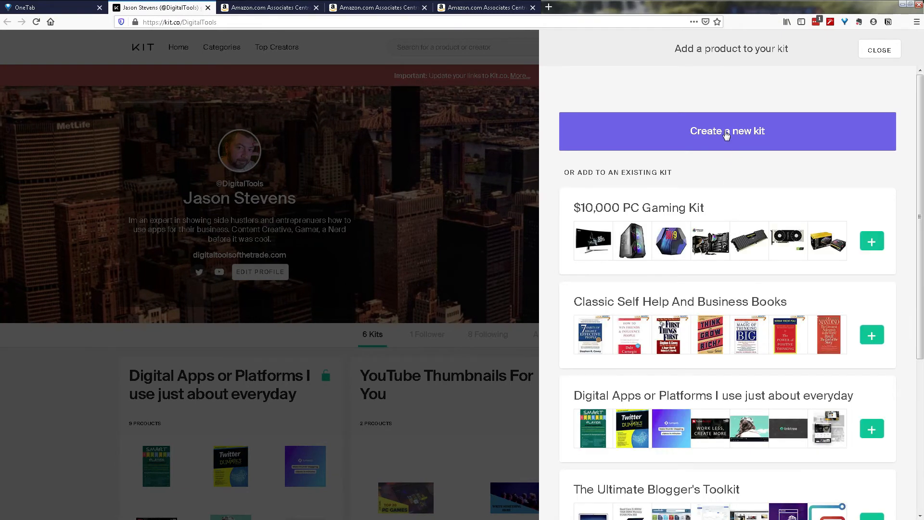
Step: Create kit 'Youtube Books - Required Reading' with a must-read YouTube books description
{"action": "left_click", "coordinate": [727, 131]}
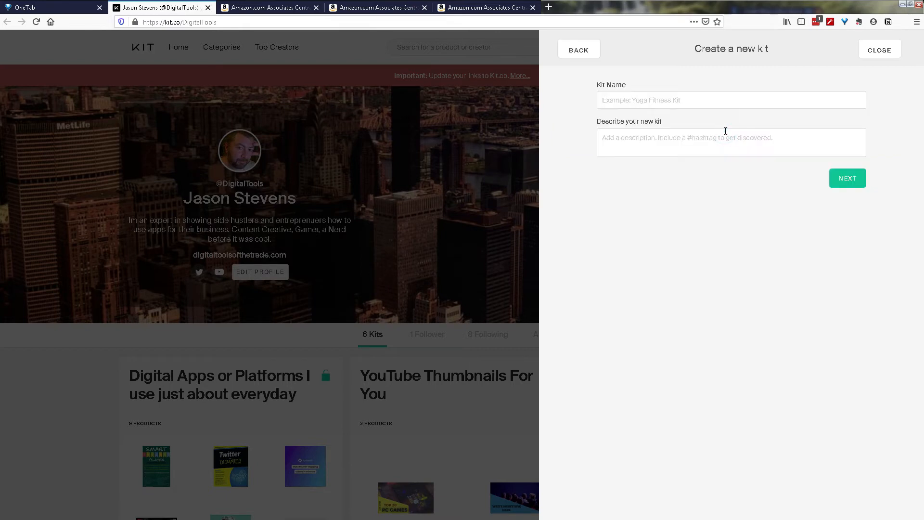
{"action": "left_click", "coordinate": [708, 100]}
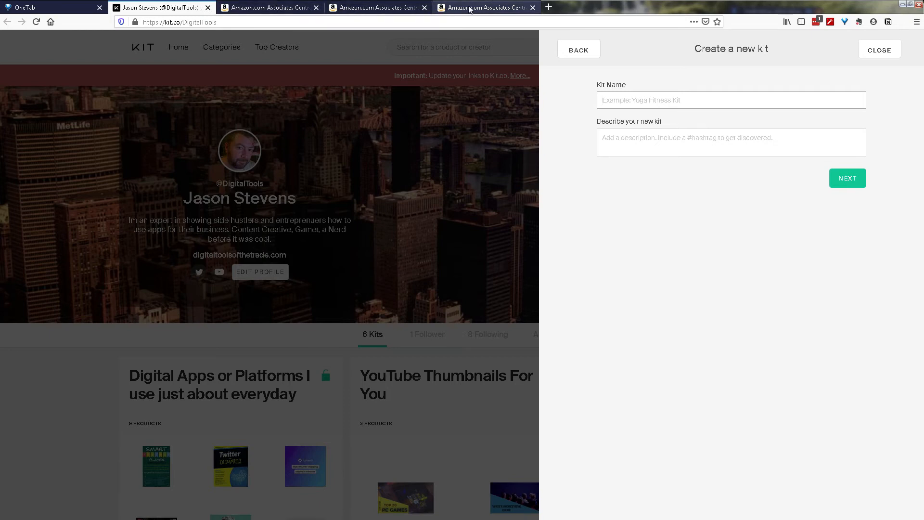
{"action": "mouse_move", "coordinate": [485, 7]}
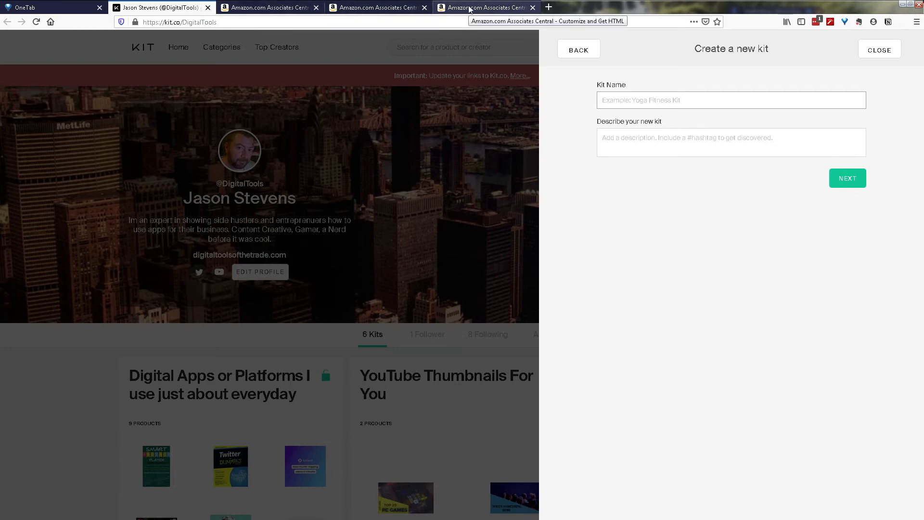
{"action": "mouse_move", "coordinate": [593, 83]}
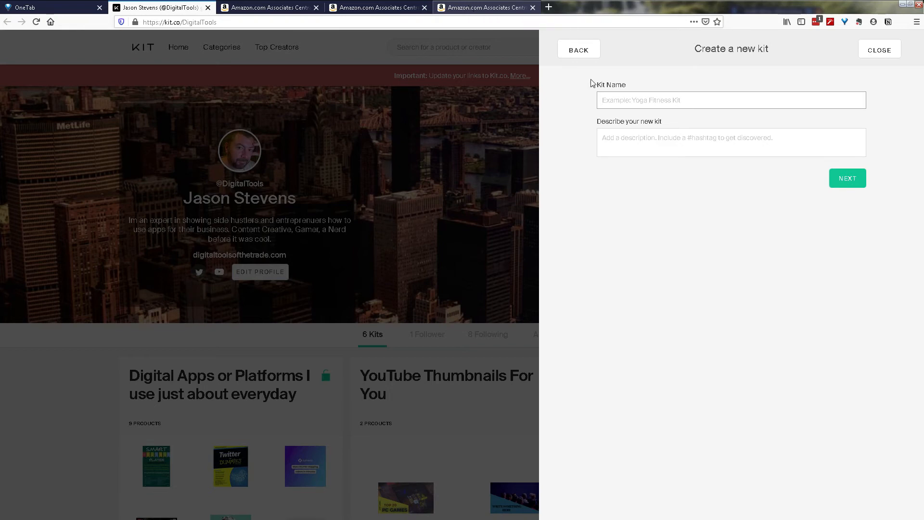
{"action": "left_click", "coordinate": [847, 178]}
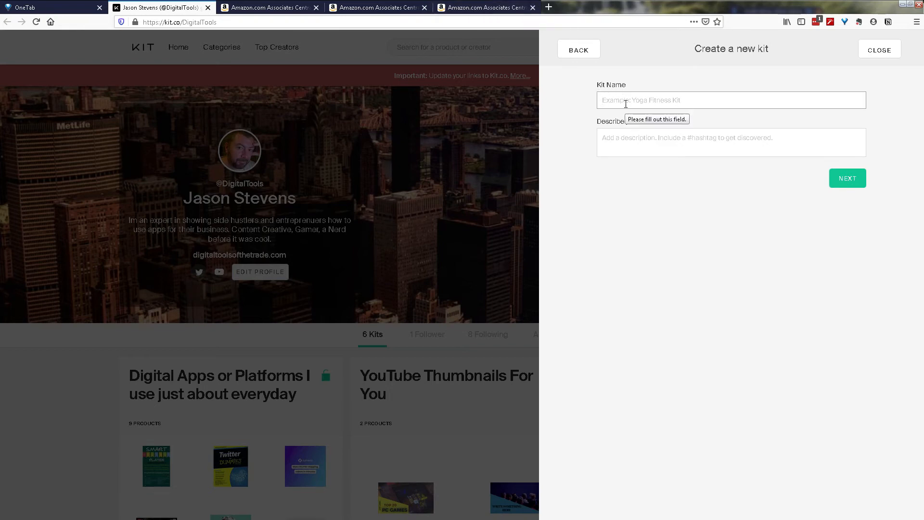
{"action": "type", "text": "Y"}
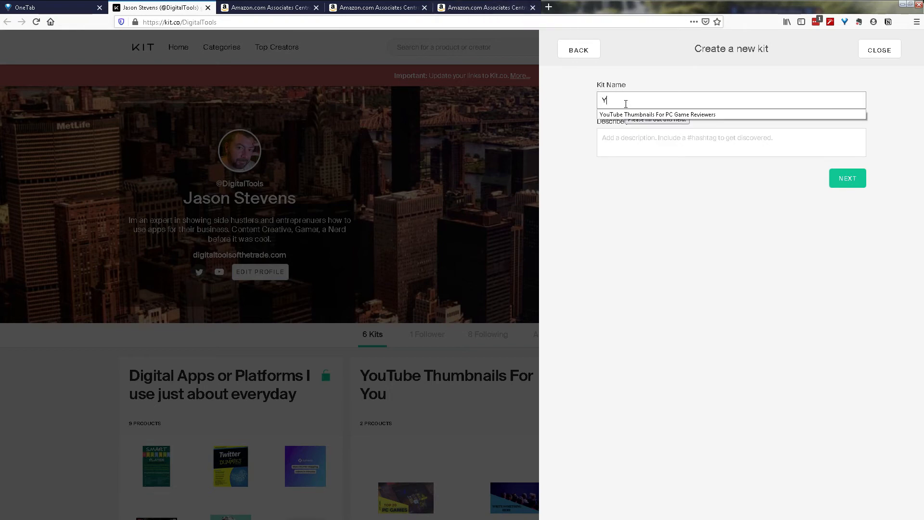
{"action": "type", "text": "outube Boo"}
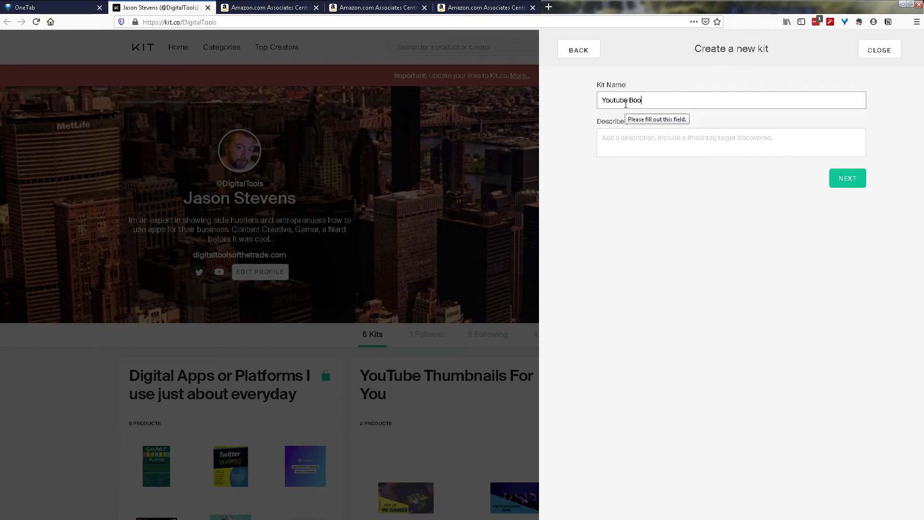
{"action": "type", "text": "ks - Red"}
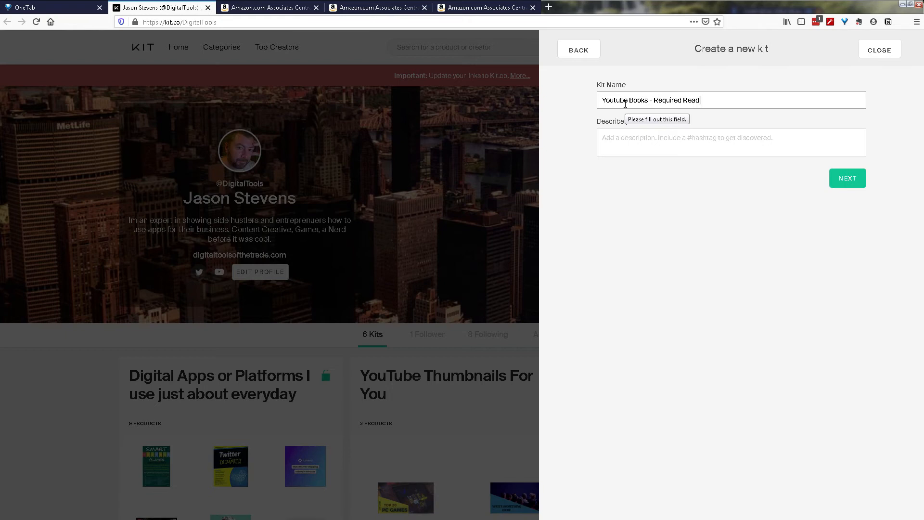
{"action": "type", "text": "ing"}
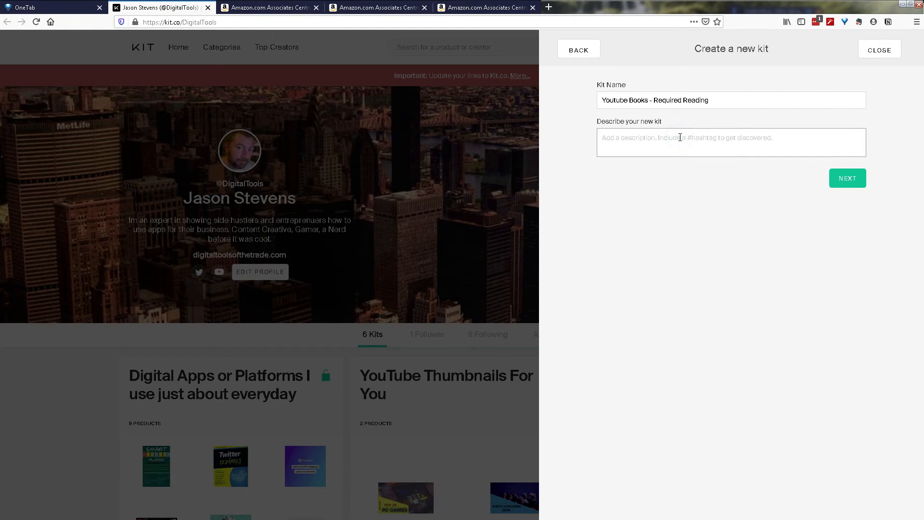
{"action": "type", "text": "These are the books you MUST read eaither BEFORE  creating your YouTube"}
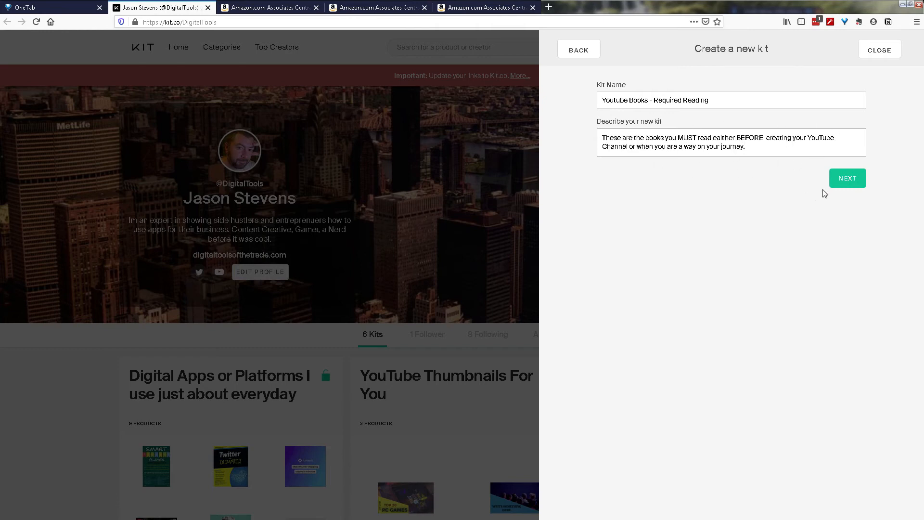
{"action": "left_click", "coordinate": [848, 178]}
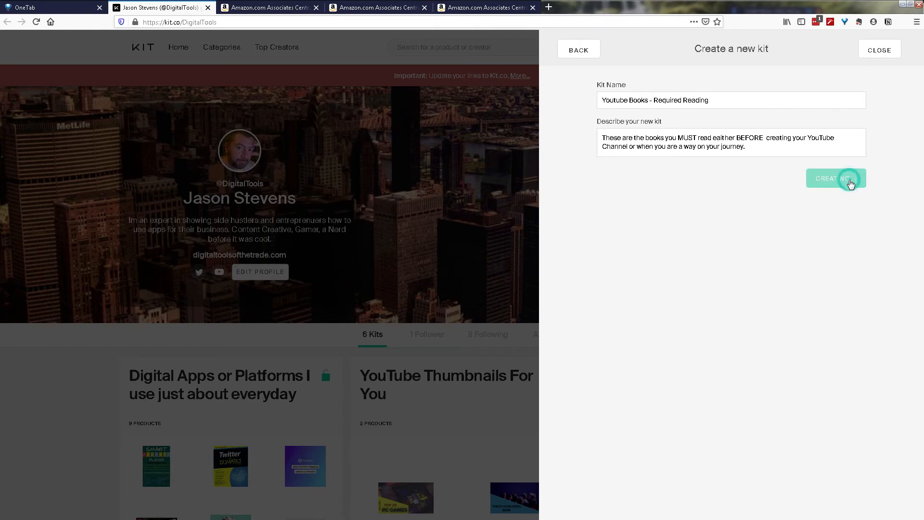
{"action": "left_click", "coordinate": [835, 178]}
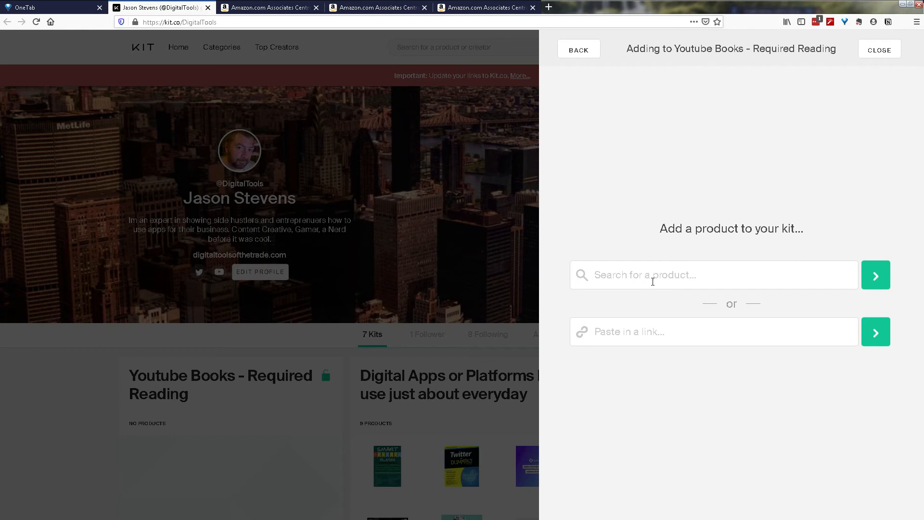
{"action": "mouse_move", "coordinate": [665, 331]}
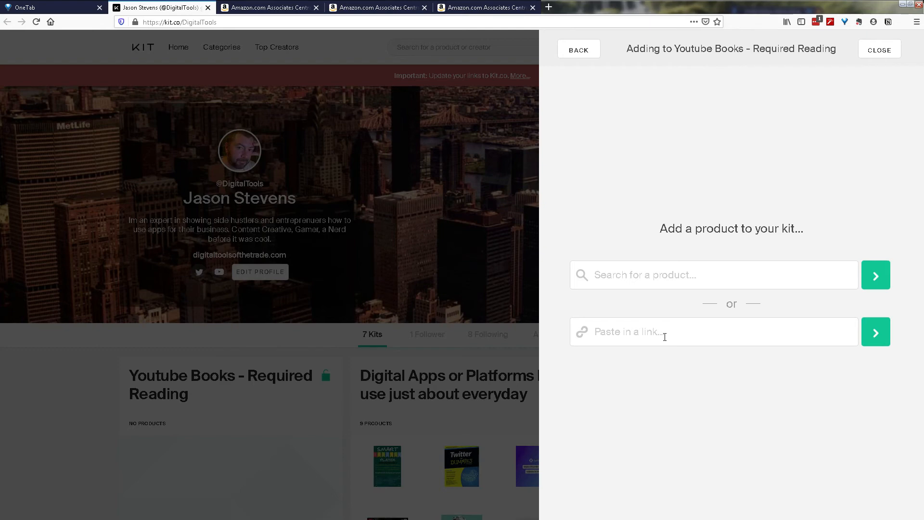
{"action": "mouse_move", "coordinate": [512, 199]}
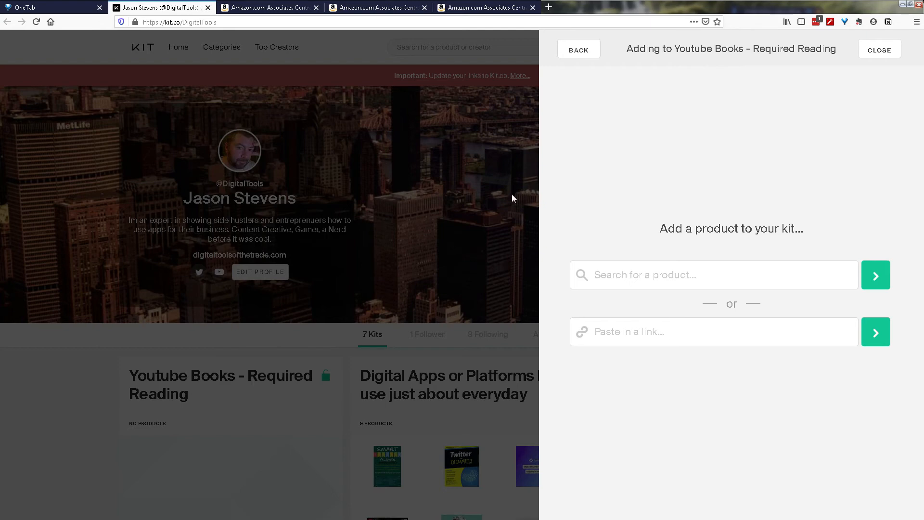
Step: Switch to the Amazon Associates browser tab, leaving Kit's add-product panel open
{"action": "left_click", "coordinate": [268, 7]}
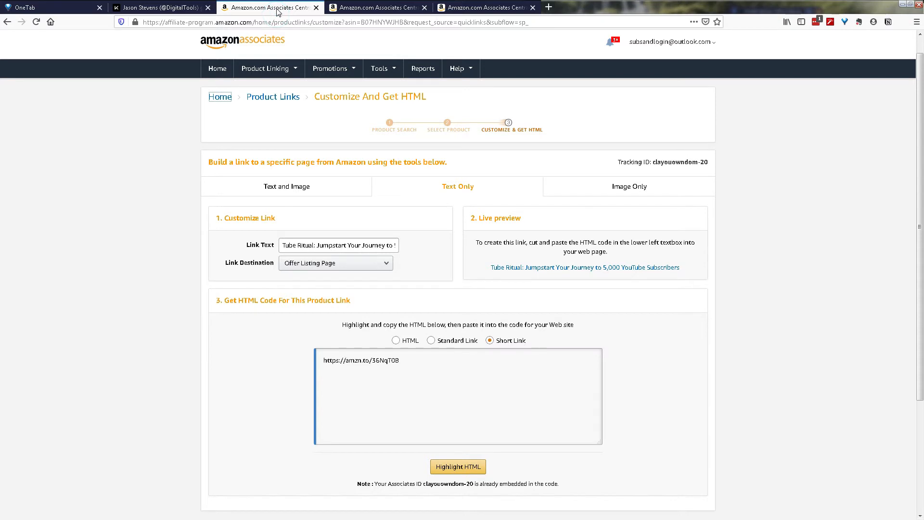
{"action": "mouse_move", "coordinate": [427, 270]}
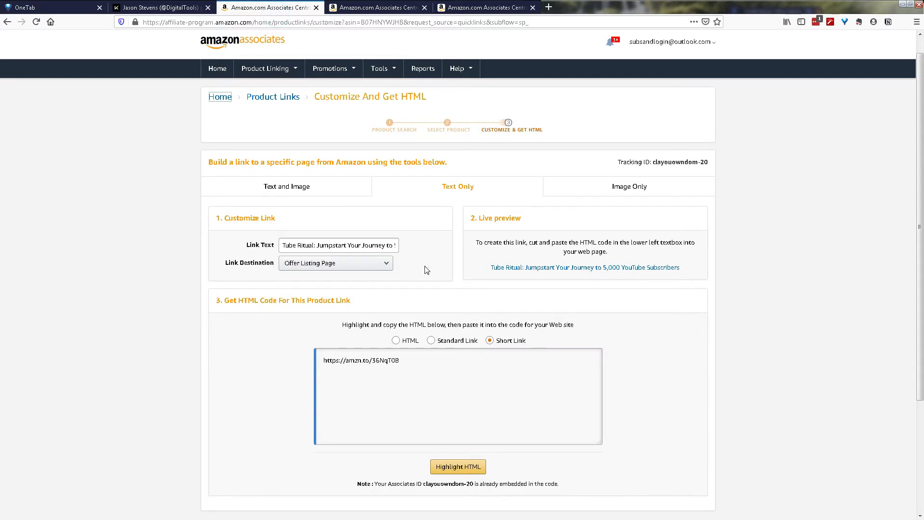
Step: Copy the Tube Ritual book's short affiliate link and return to Kit
{"action": "left_click", "coordinate": [339, 245]}
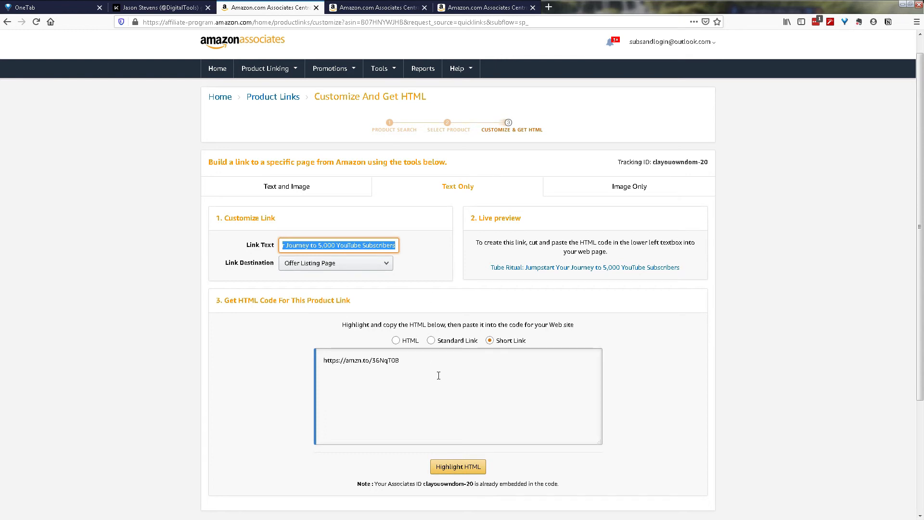
{"action": "mouse_move", "coordinate": [416, 361]}
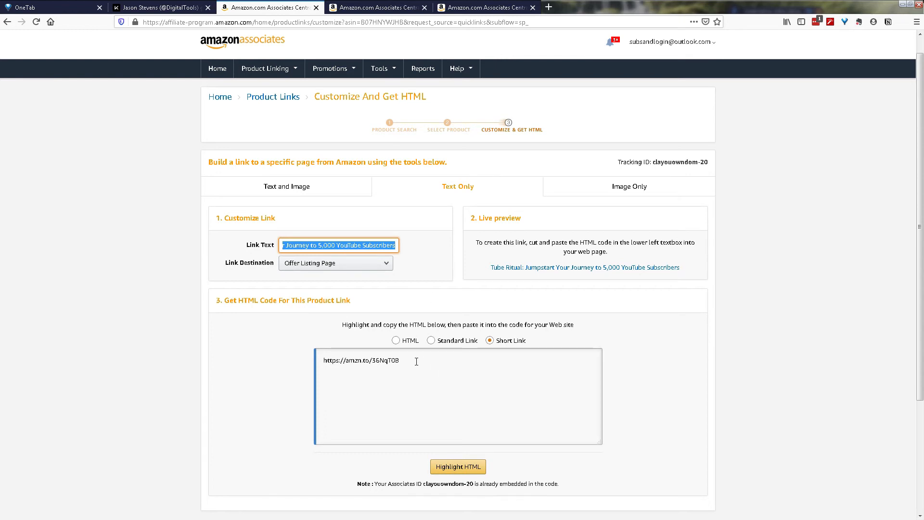
{"action": "mouse_move", "coordinate": [514, 367]}
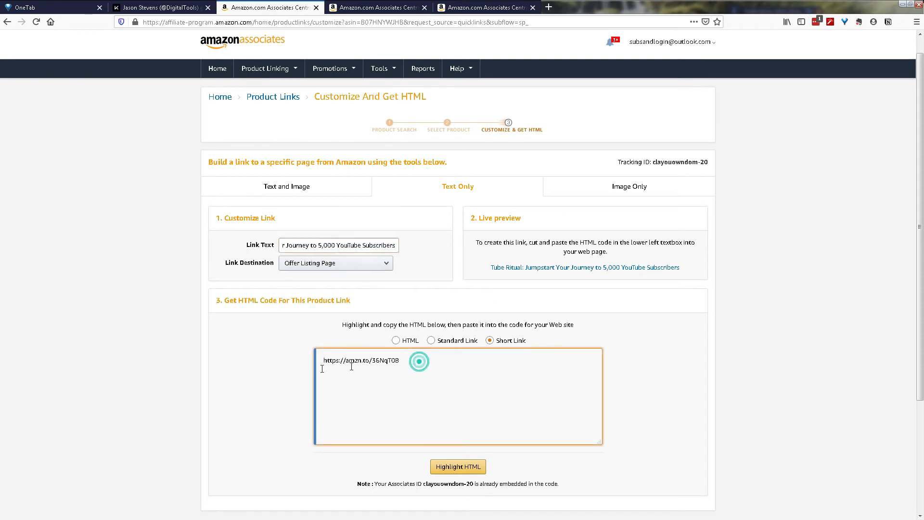
{"action": "left_click", "coordinate": [458, 466]}
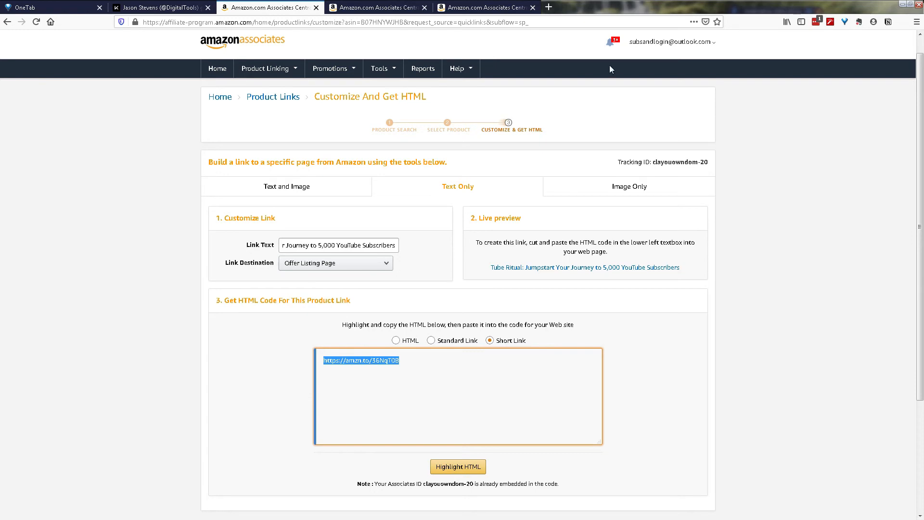
{"action": "left_click", "coordinate": [160, 8]}
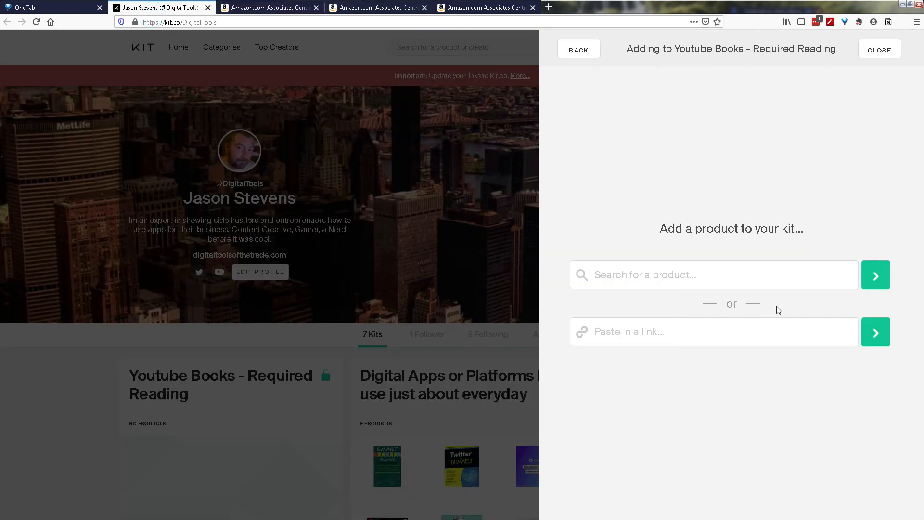
{"action": "type", "text": "https://amzn.to/36NqTOB"}
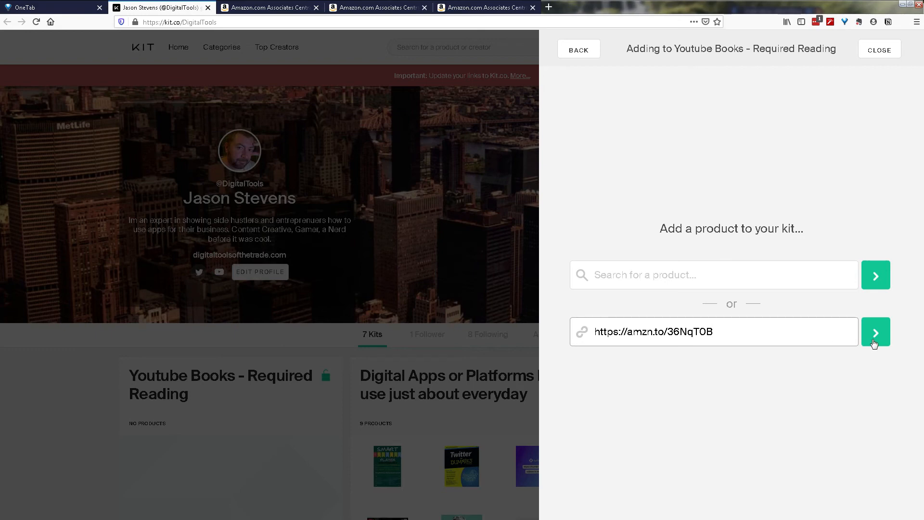
{"action": "left_click", "coordinate": [876, 331]}
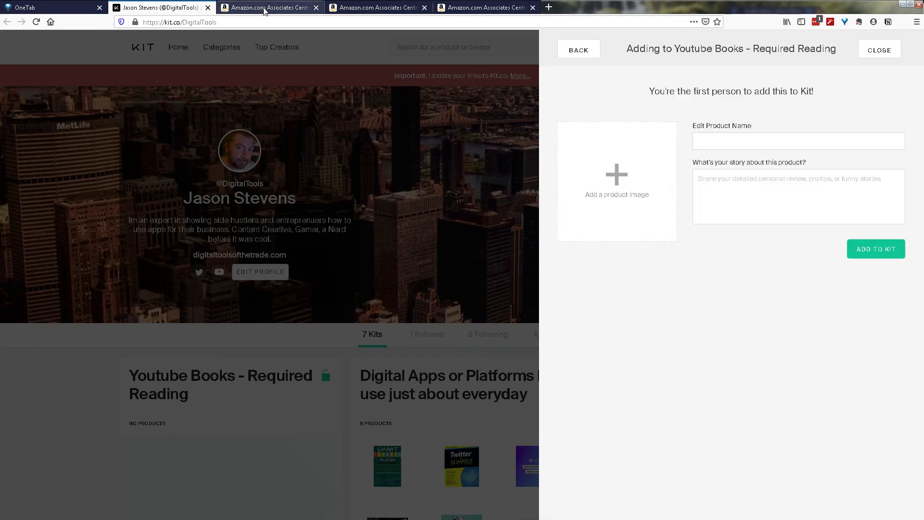
{"action": "mouse_move", "coordinate": [268, 8]}
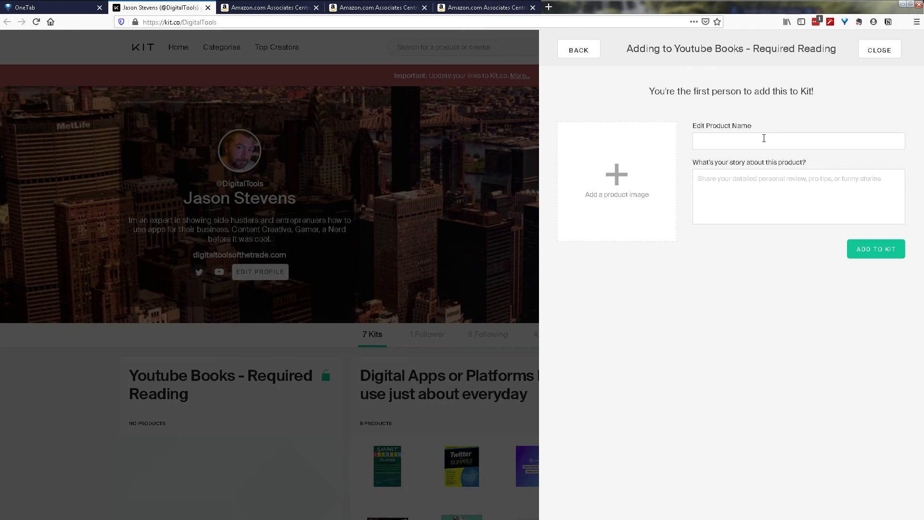
{"action": "mouse_move", "coordinate": [737, 134]}
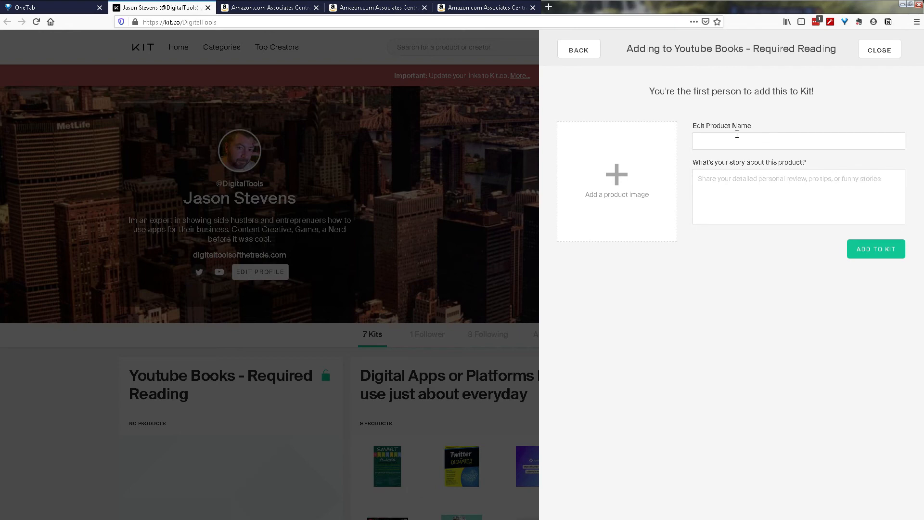
{"action": "mouse_move", "coordinate": [609, 192]}
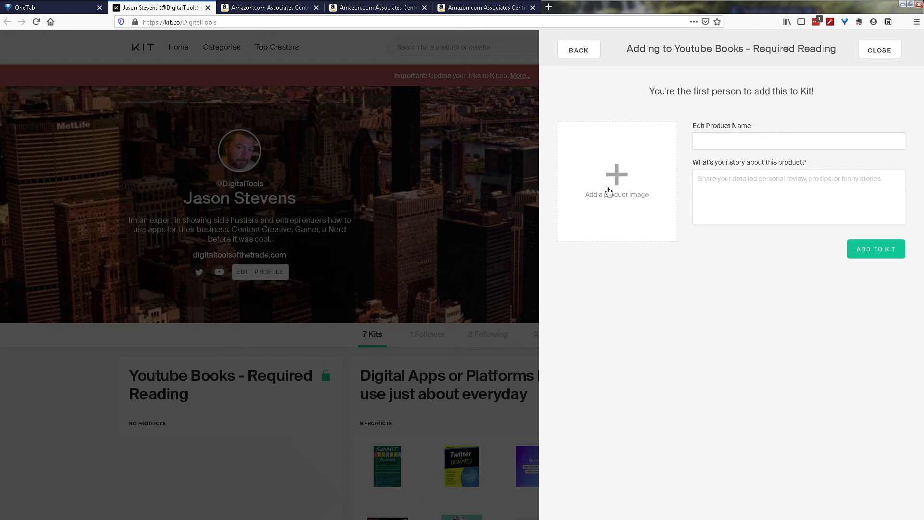
{"action": "mouse_move", "coordinate": [795, 310]}
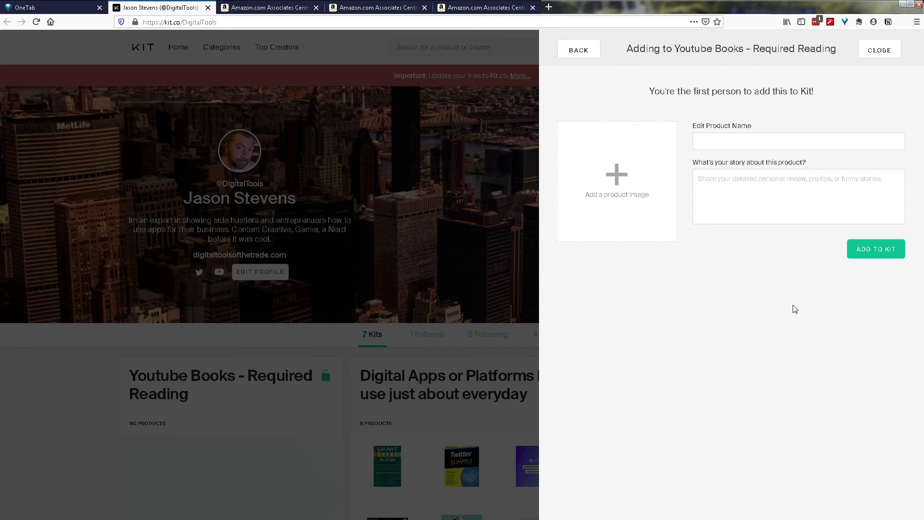
{"action": "mouse_move", "coordinate": [640, 47]}
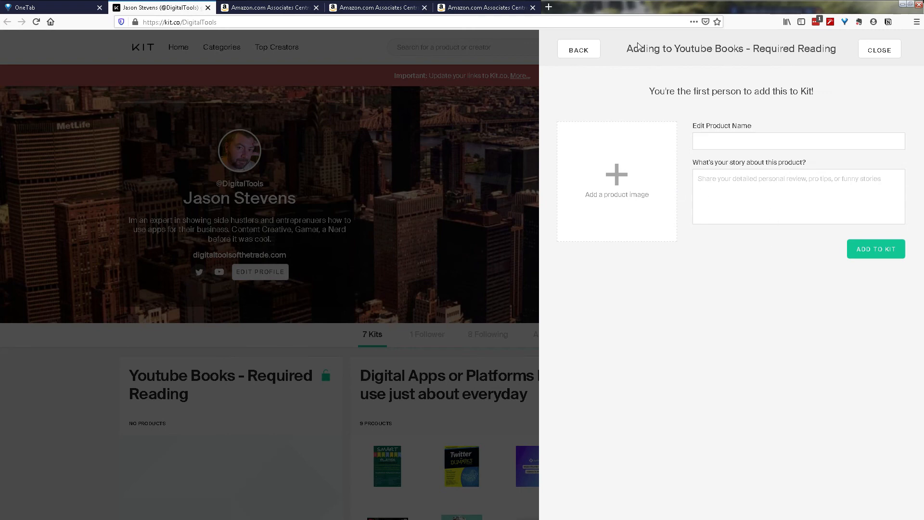
{"action": "mouse_move", "coordinate": [669, 89]}
{"action": "type", "text": "Brian G takes you on a journey to get your 1st 5000 subscribers on YouTube."}
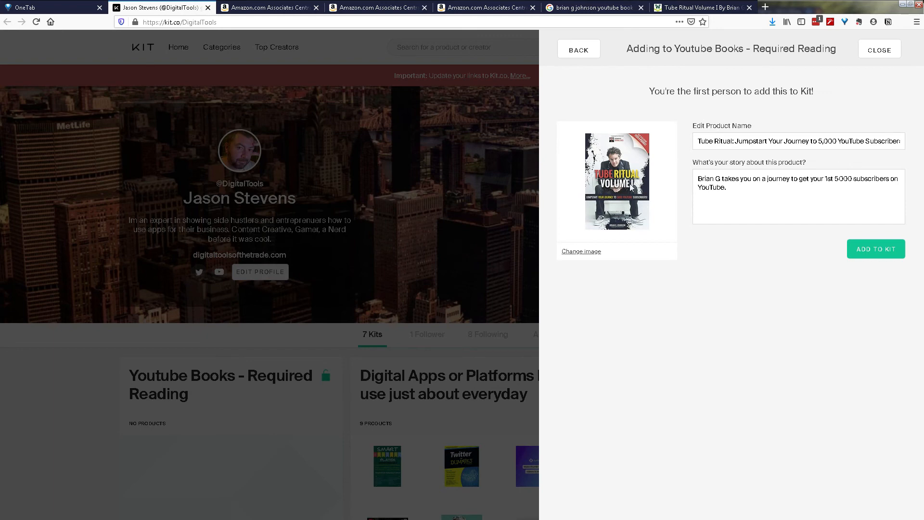
{"action": "mouse_move", "coordinate": [877, 249]}
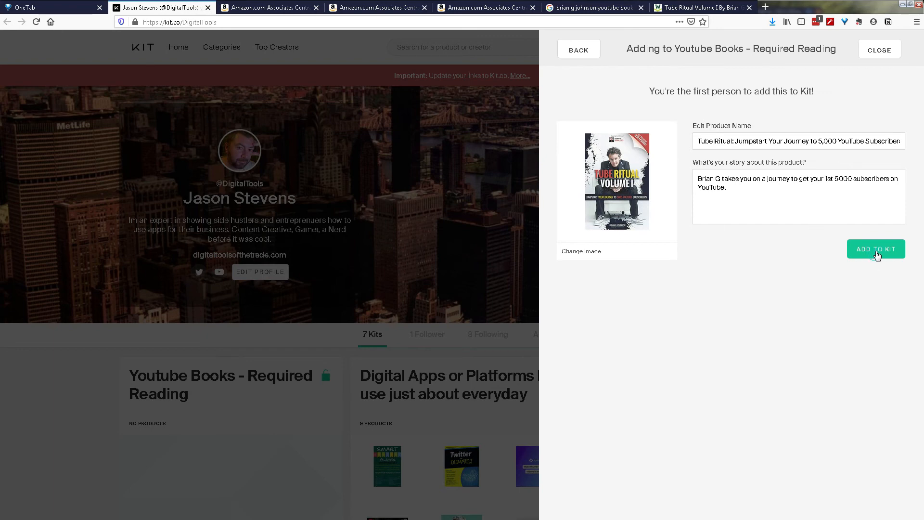
Step: Add the Tube Ritual book to the Youtube Books - Required Reading kit
{"action": "left_click", "coordinate": [877, 249]}
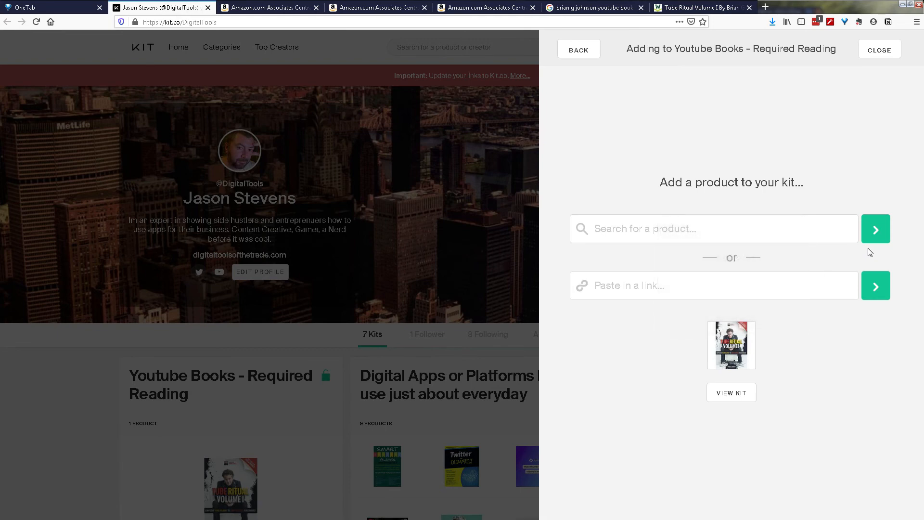
{"action": "mouse_move", "coordinate": [793, 129]}
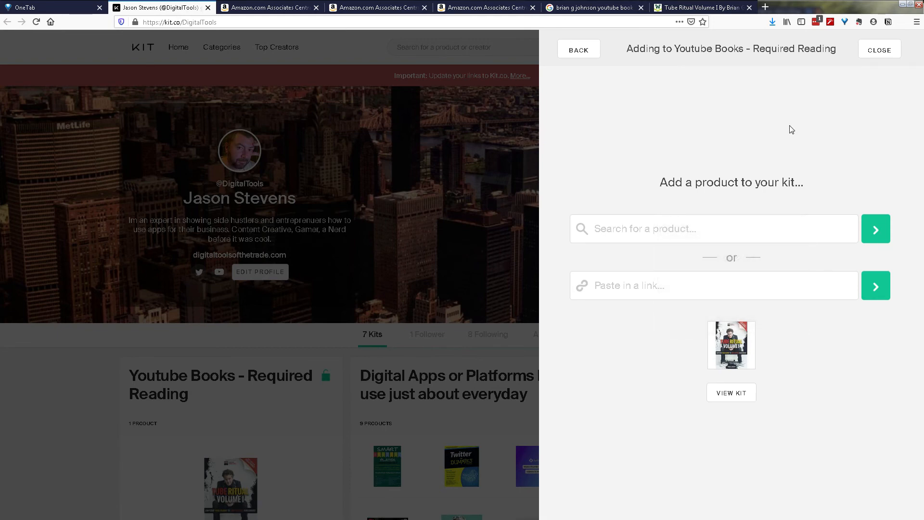
{"action": "mouse_move", "coordinate": [885, 48]}
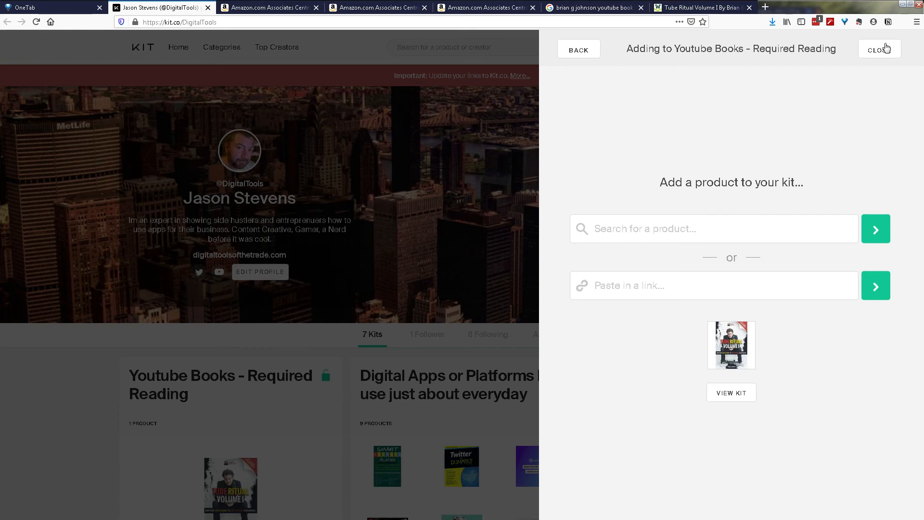
{"action": "mouse_move", "coordinate": [734, 399]}
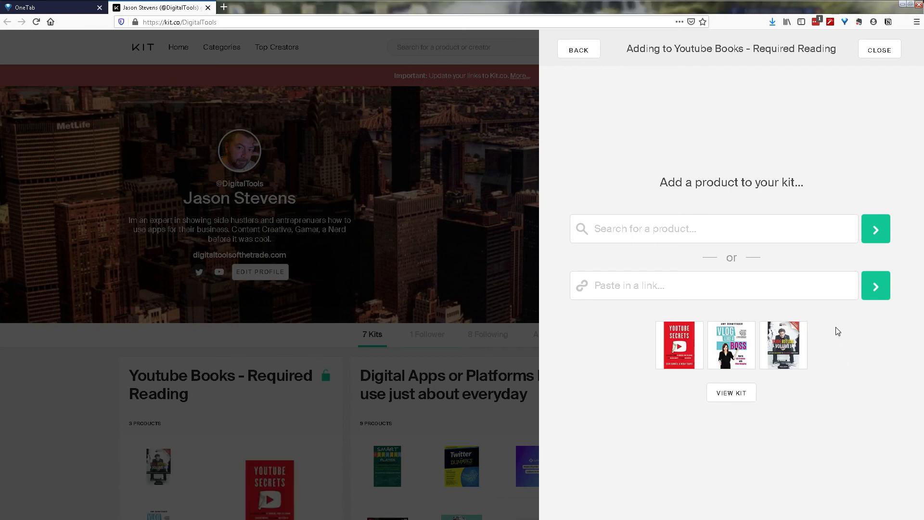
{"action": "mouse_move", "coordinate": [613, 363]}
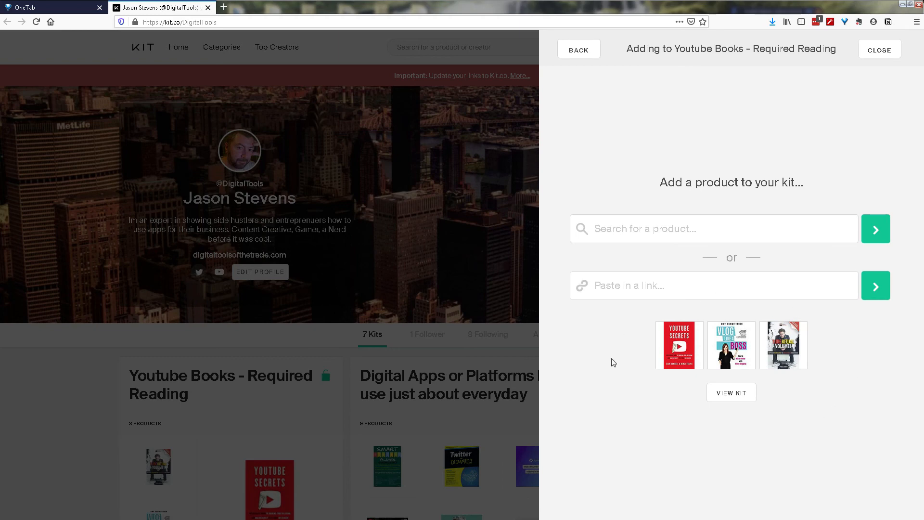
{"action": "mouse_move", "coordinate": [777, 419]}
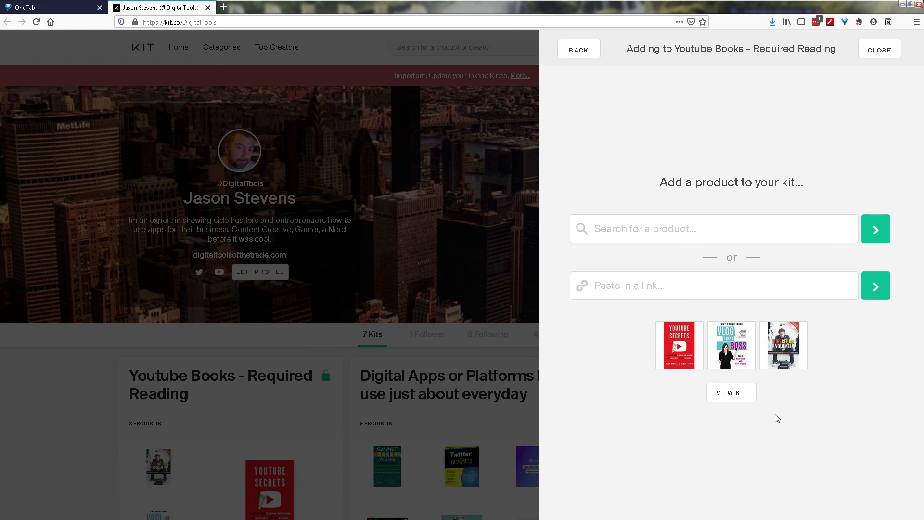
Step: View the finished kit holding Tube Ritual, Vlog Like a Boss and YouTube Secrets
{"action": "left_click", "coordinate": [879, 49]}
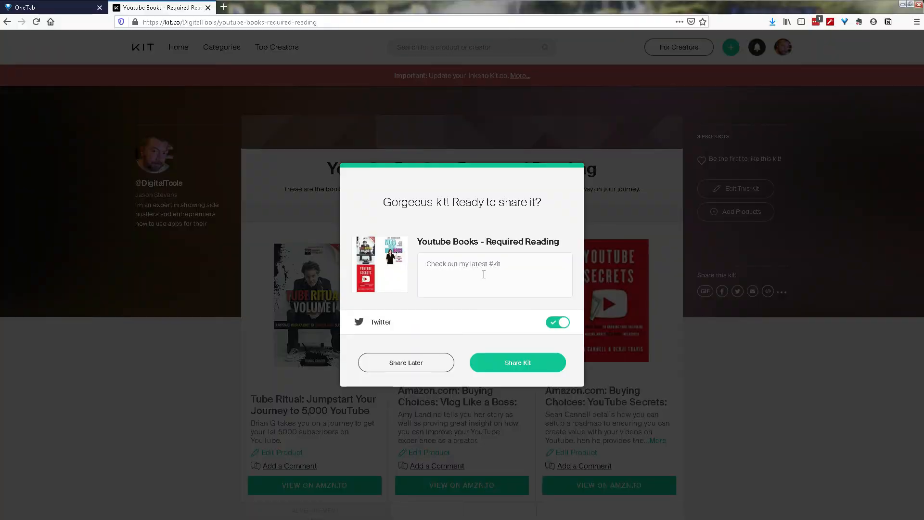
{"action": "mouse_move", "coordinate": [384, 332]}
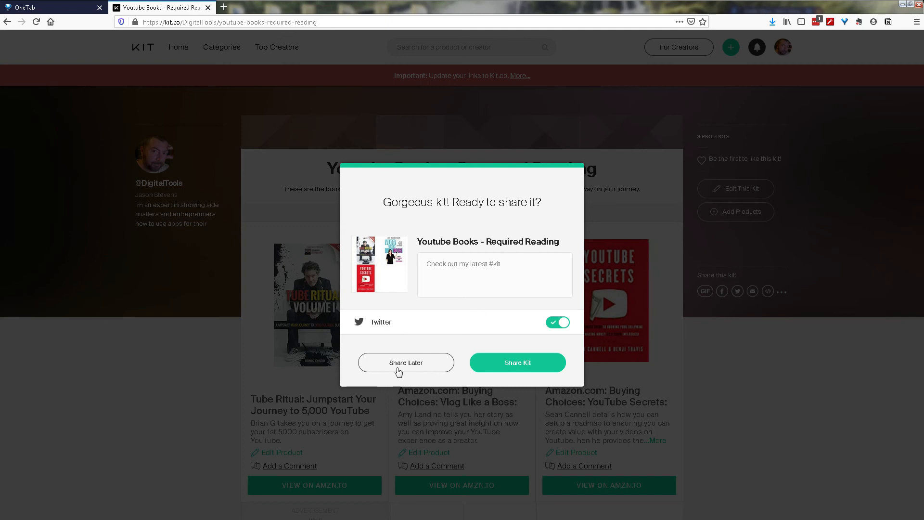
{"action": "mouse_move", "coordinate": [495, 255]}
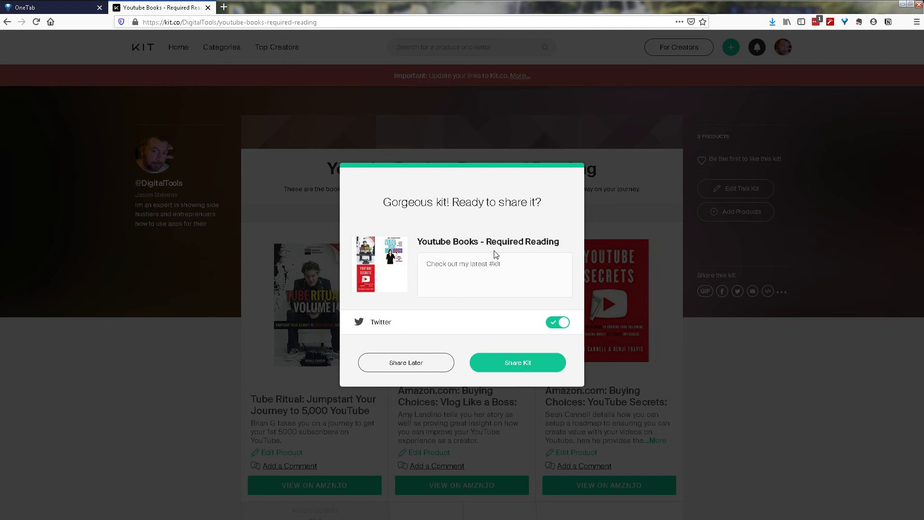
Step: Choose Share Later in the 'Gorgeous kit! Ready to share it?' dialog
{"action": "left_click", "coordinate": [405, 362]}
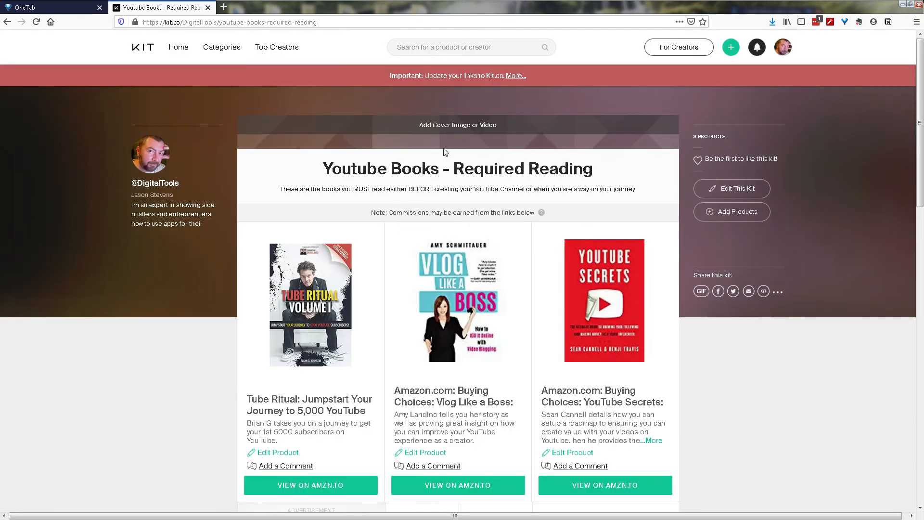
{"action": "mouse_move", "coordinate": [495, 142]}
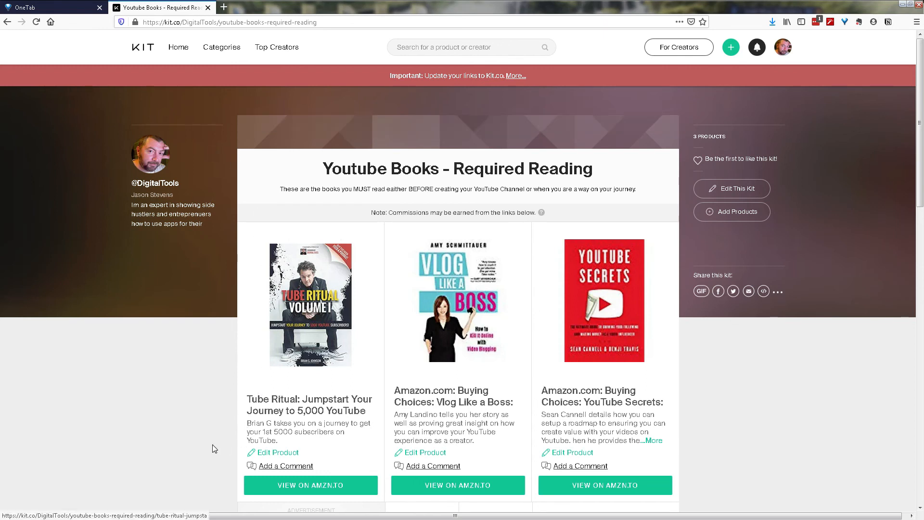
{"action": "mouse_move", "coordinate": [586, 312]}
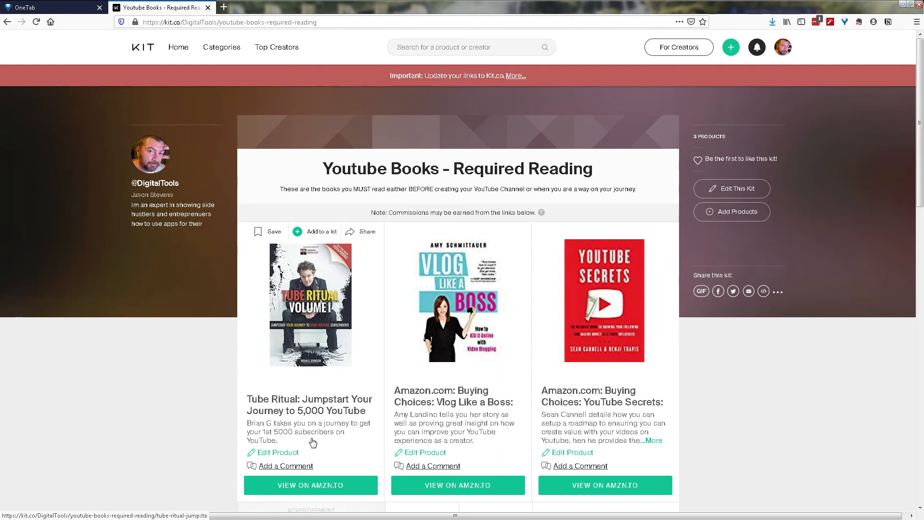
{"action": "mouse_move", "coordinate": [283, 470]}
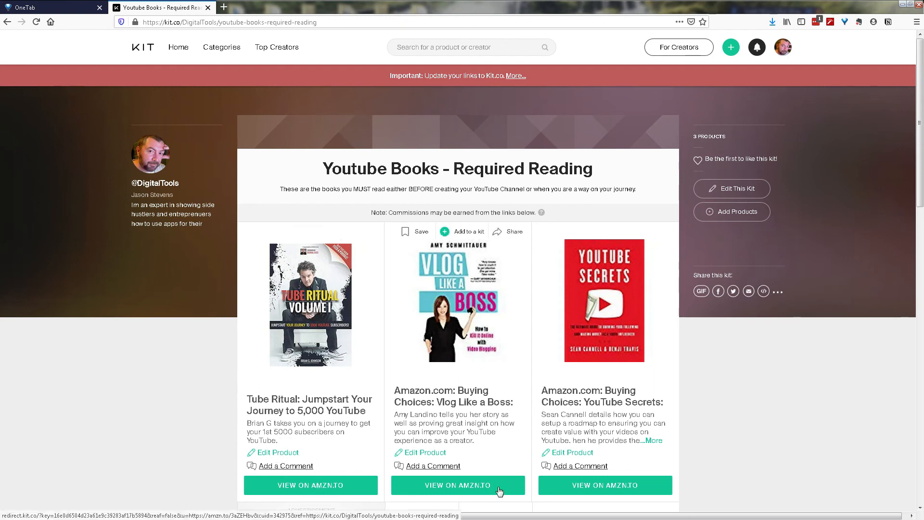
{"action": "mouse_move", "coordinate": [849, 365]}
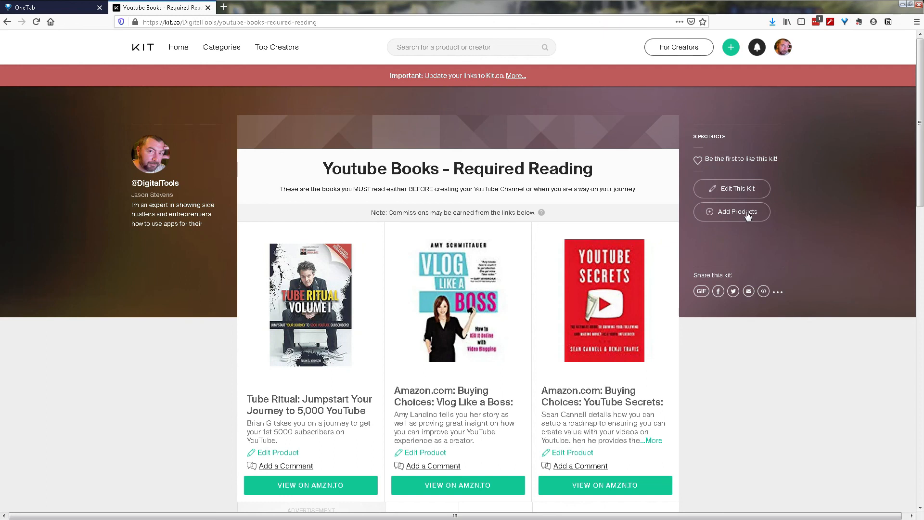
{"action": "mouse_move", "coordinate": [749, 292]}
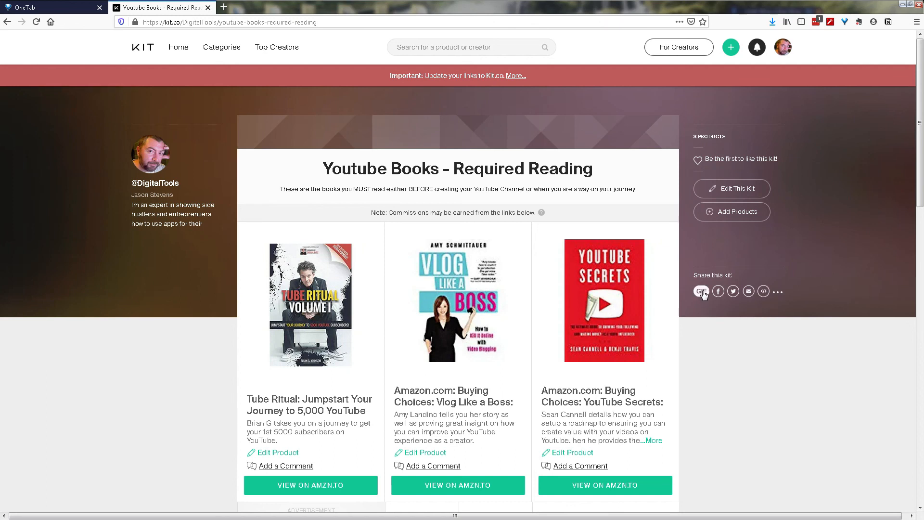
{"action": "mouse_move", "coordinate": [711, 335]}
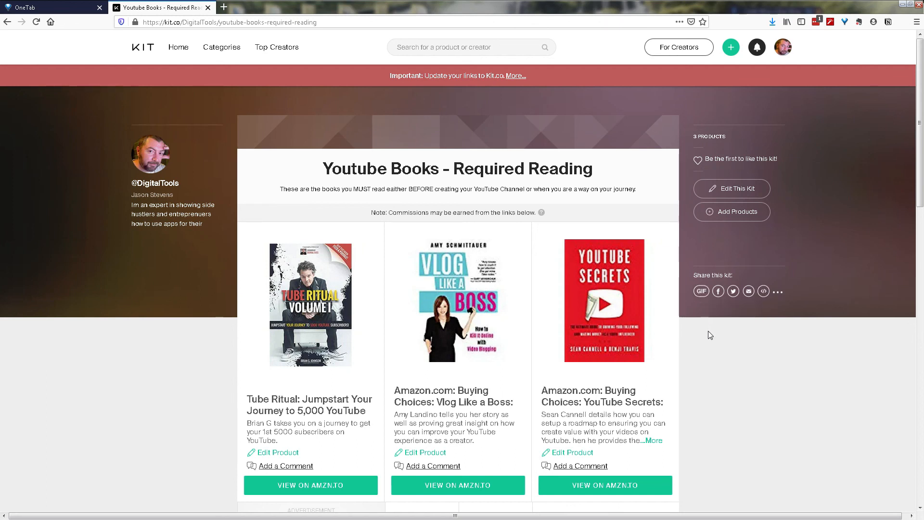
{"action": "mouse_move", "coordinate": [733, 290]}
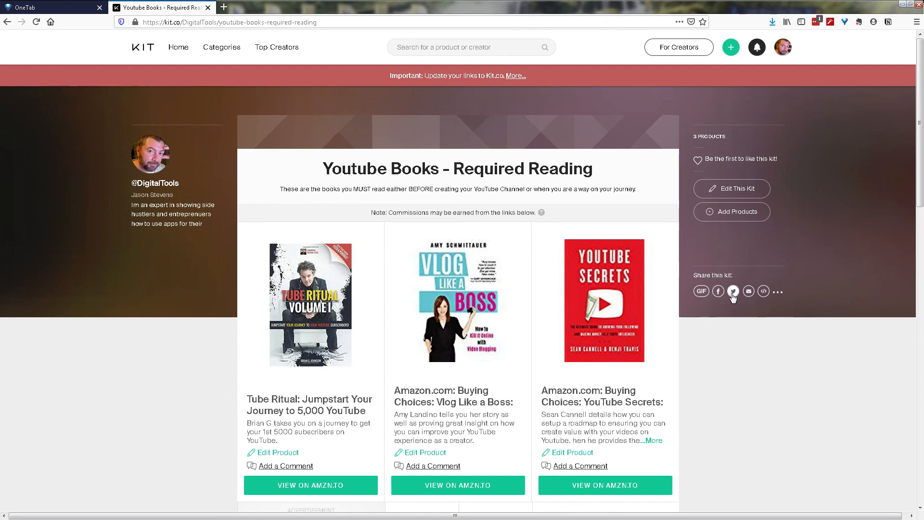
{"action": "mouse_move", "coordinate": [764, 292]}
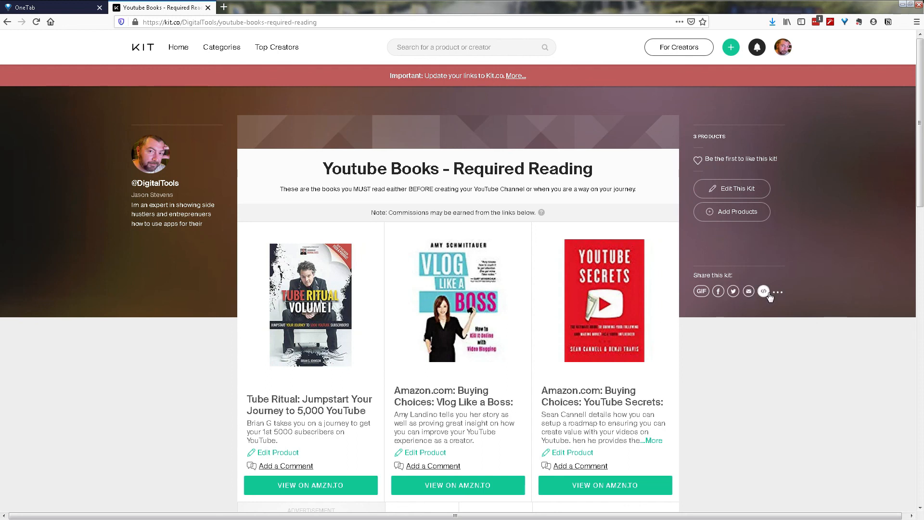
Step: Open the '...' share menu to reveal Pin and Copy Link to Share
{"action": "left_click", "coordinate": [778, 292]}
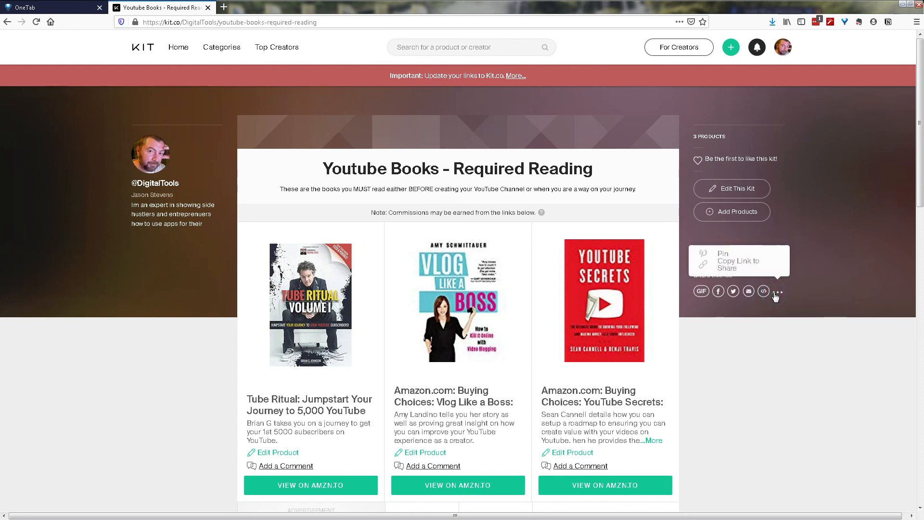
{"action": "mouse_move", "coordinate": [778, 292]}
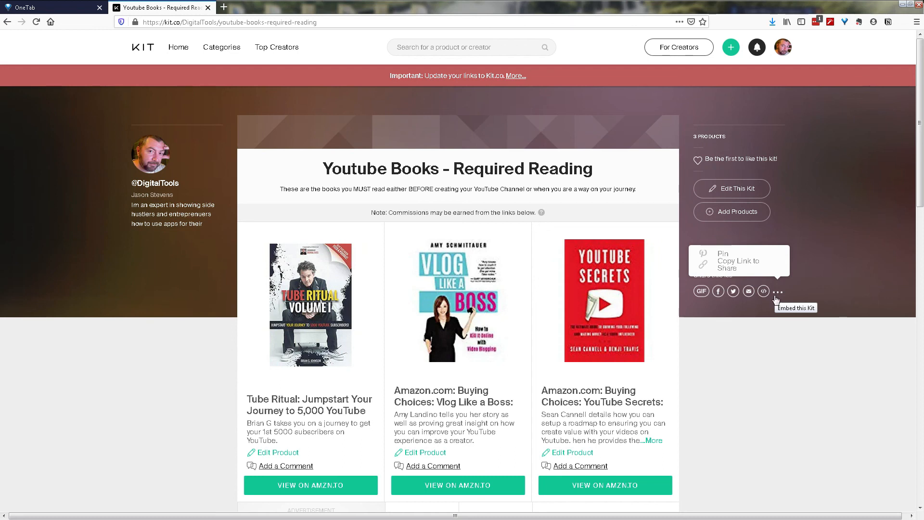
{"action": "mouse_move", "coordinate": [756, 341]}
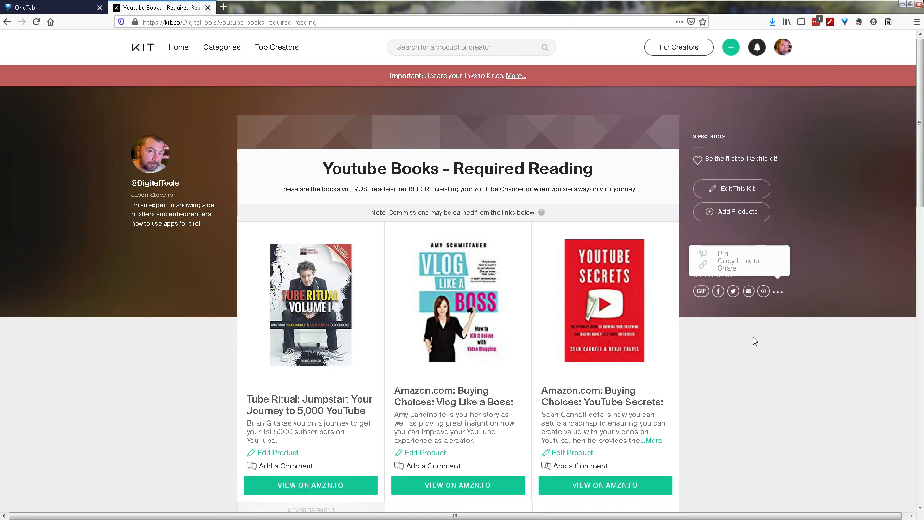